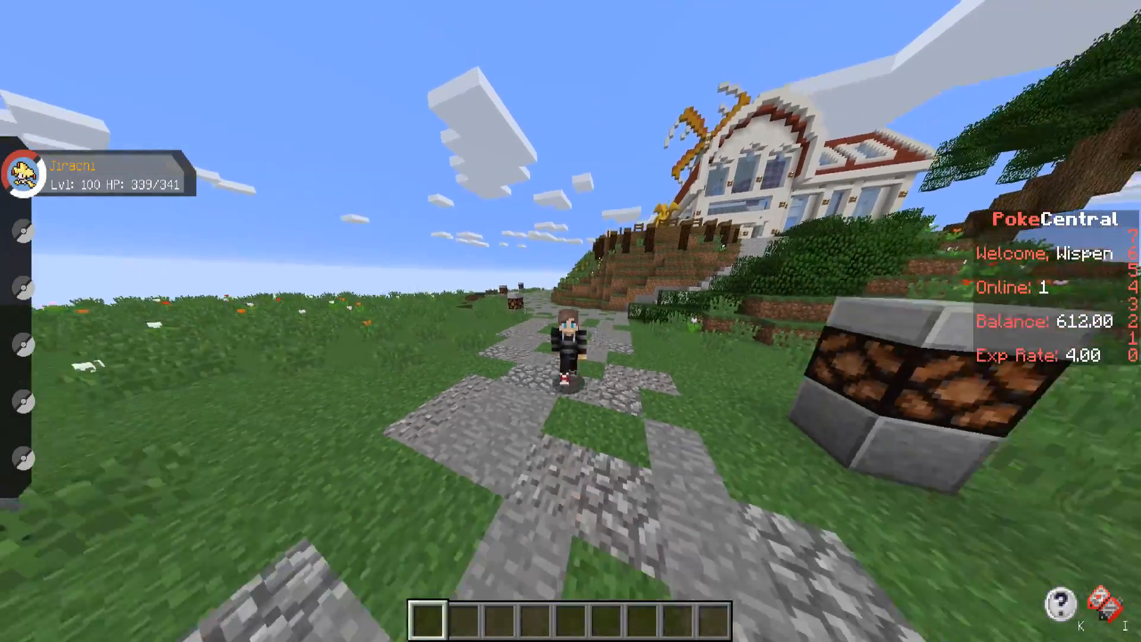
mouse_move(571, 321)
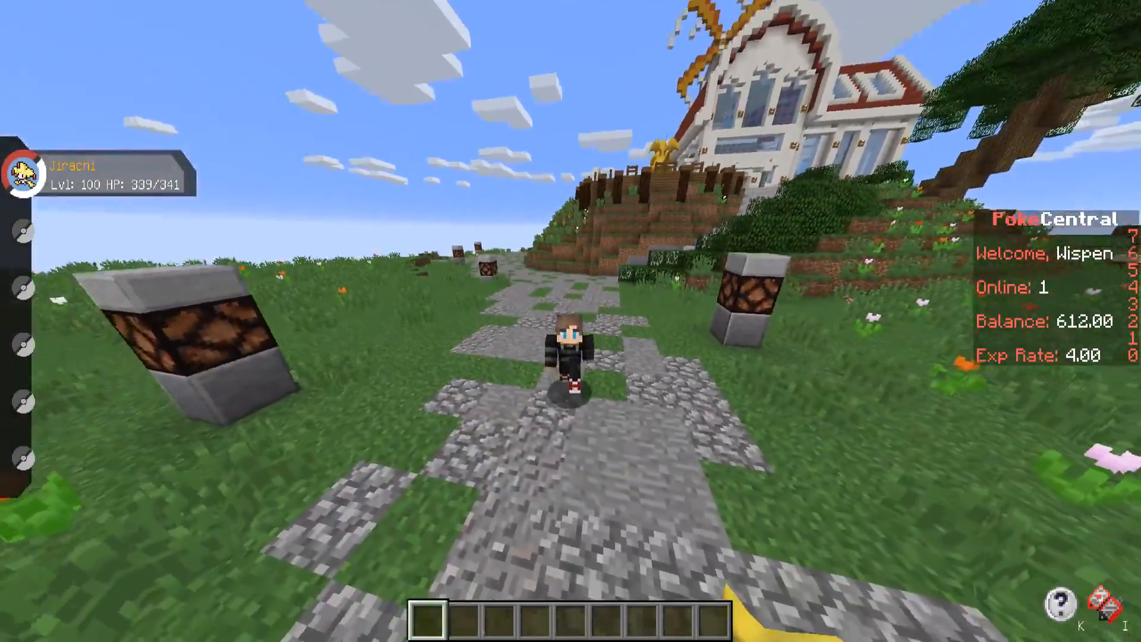
mouse_move(571, 321)
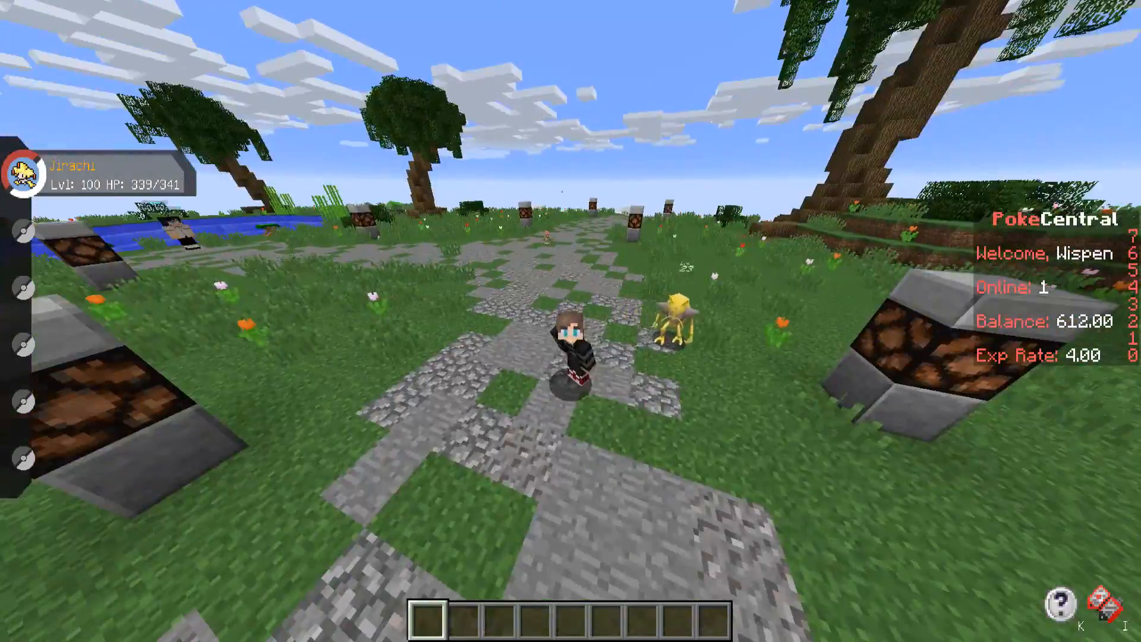
mouse_move(570, 321)
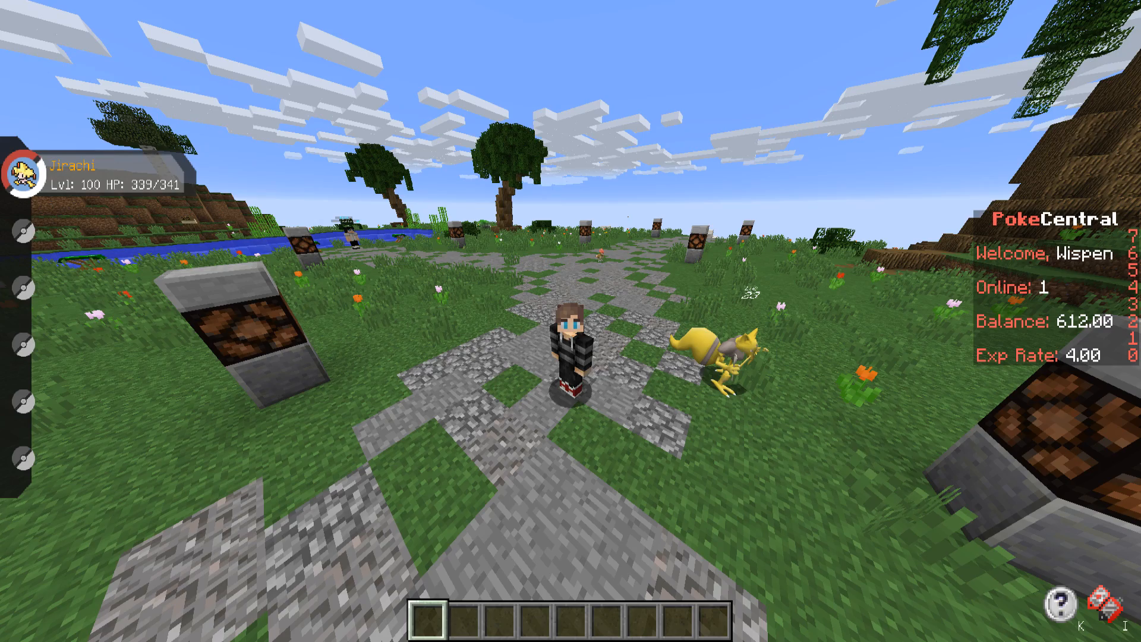
Step: Review the video settings, resume play, and show the F3 debug overlay with the frame rate
key("Escape")
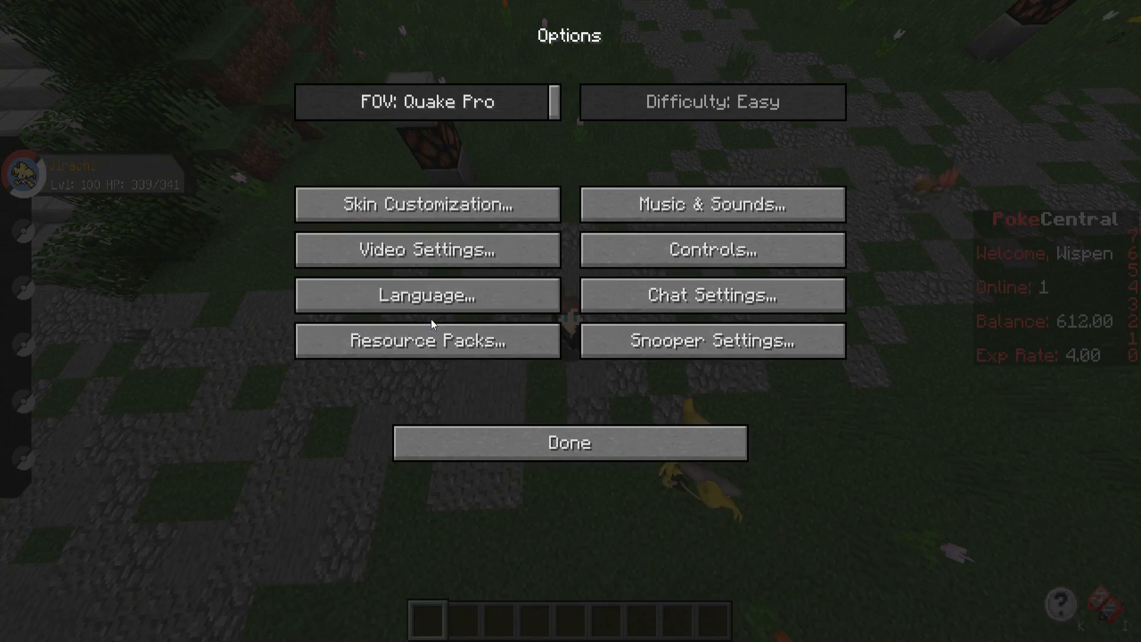
left_click(427, 249)
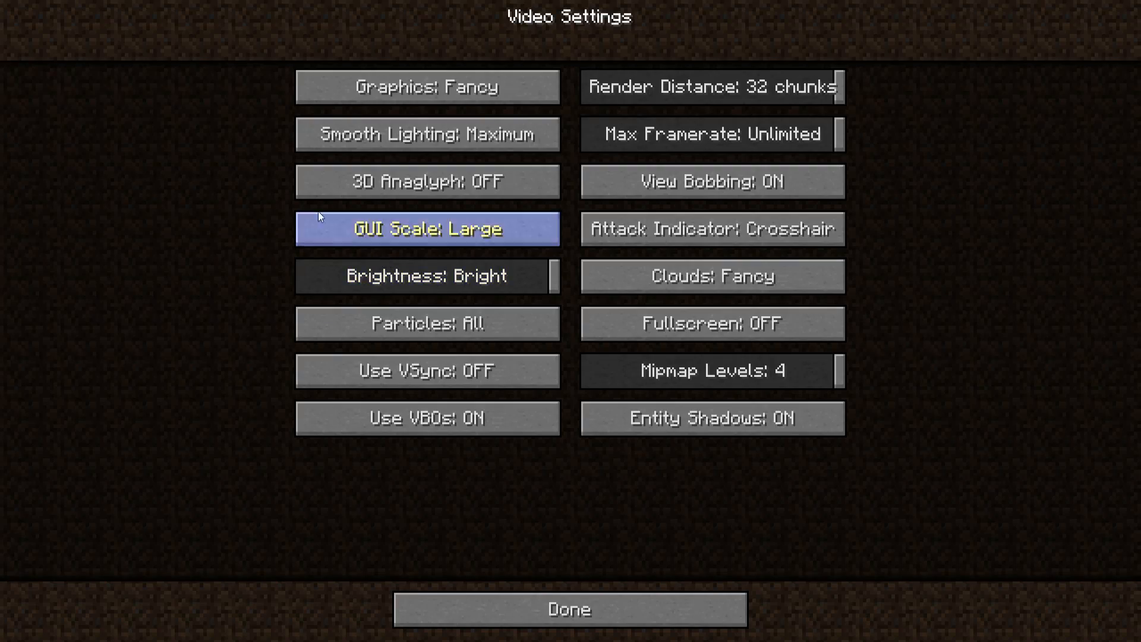
mouse_move(495, 133)
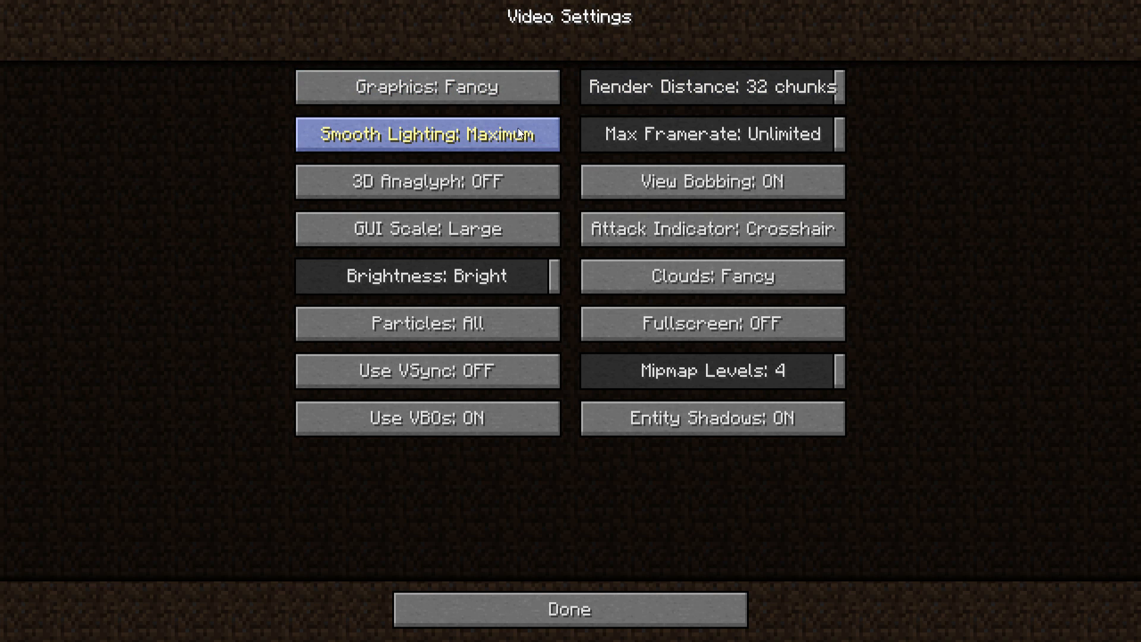
mouse_move(711, 275)
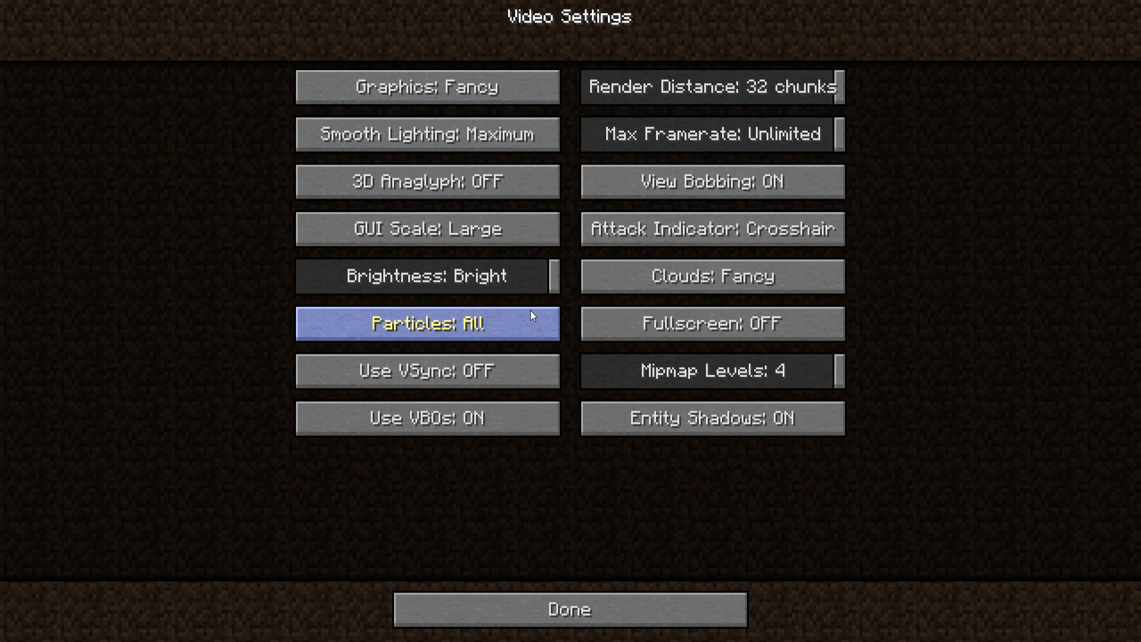
mouse_move(638, 464)
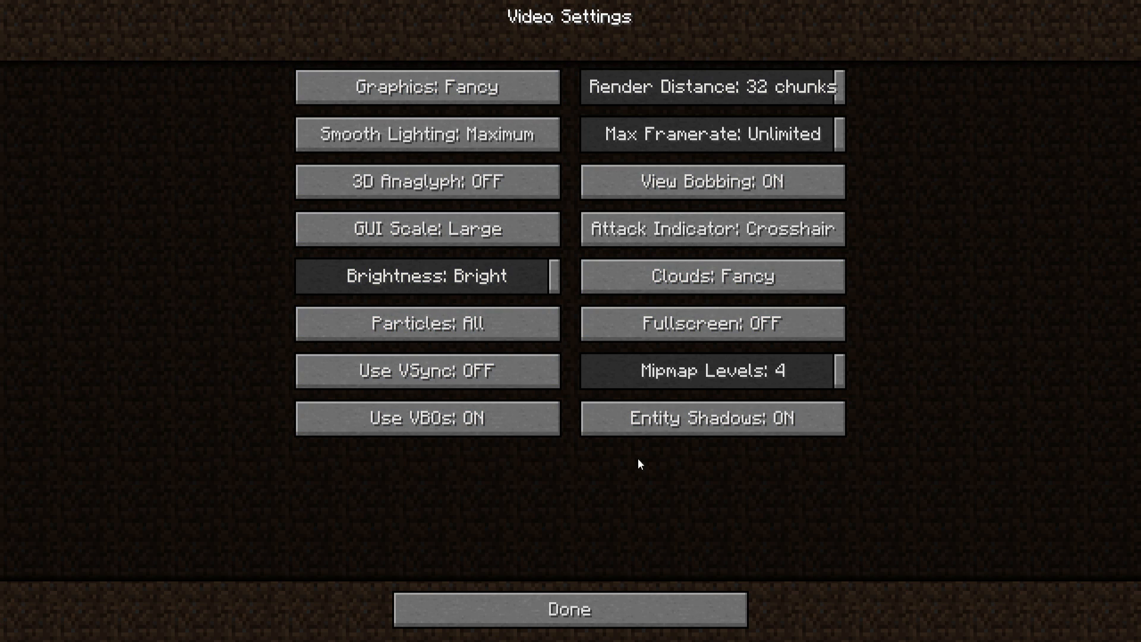
left_click(568, 609)
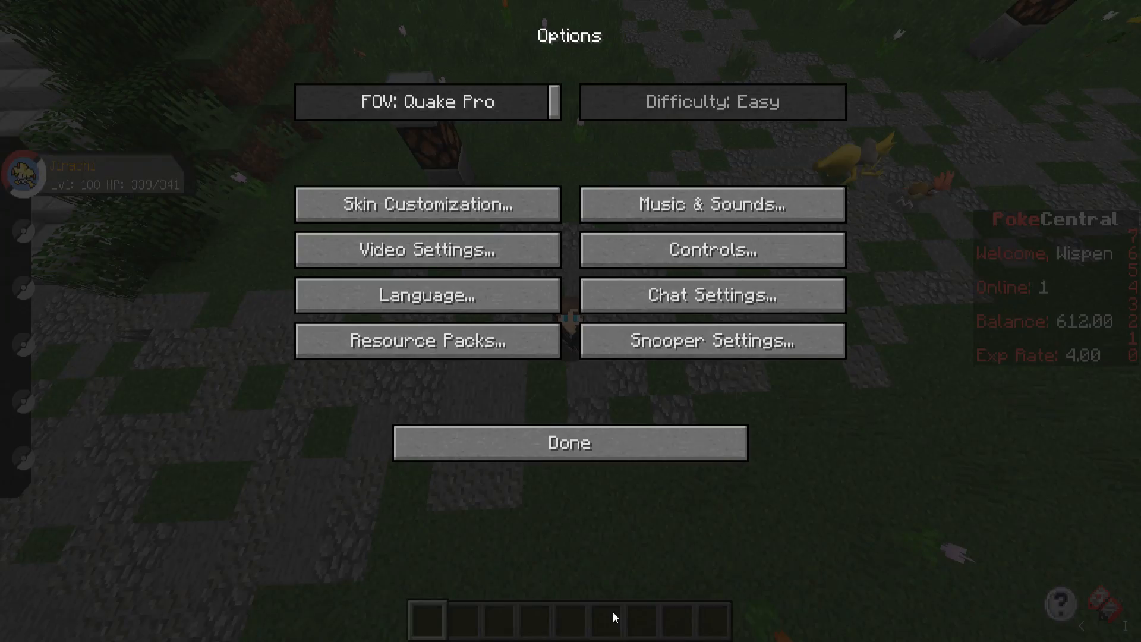
left_click(569, 442)
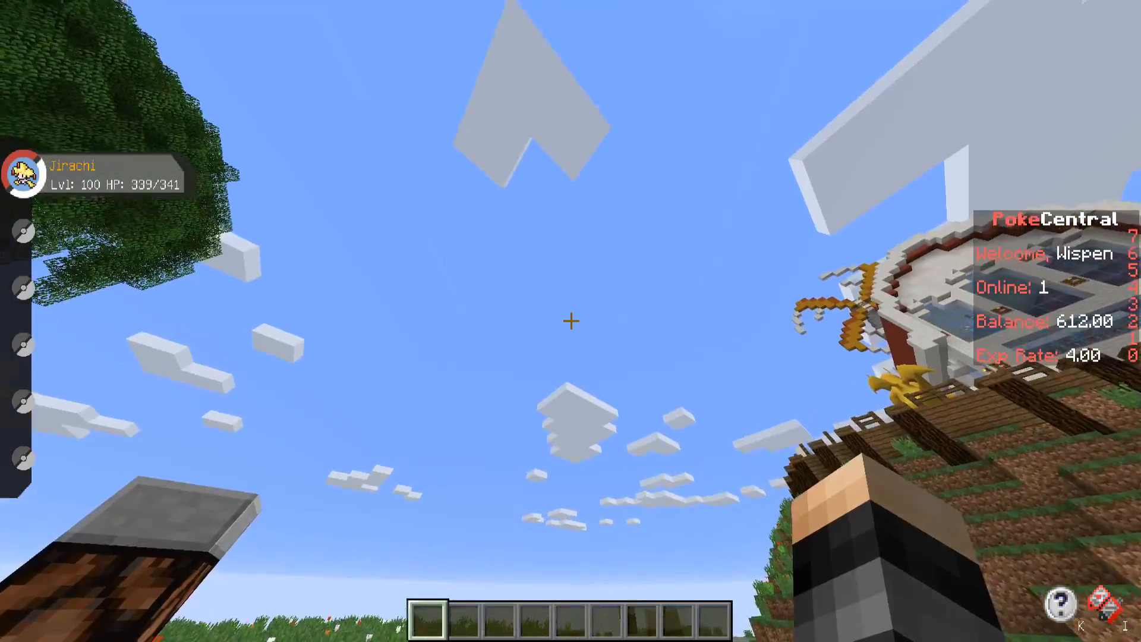
key("F3")
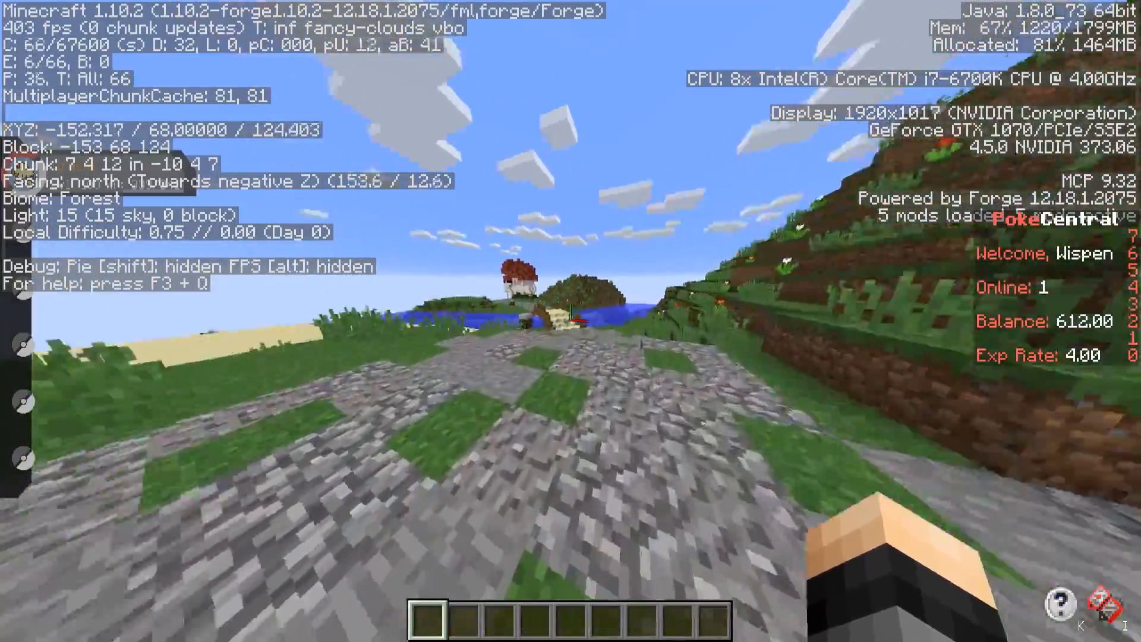
mouse_move(570, 314)
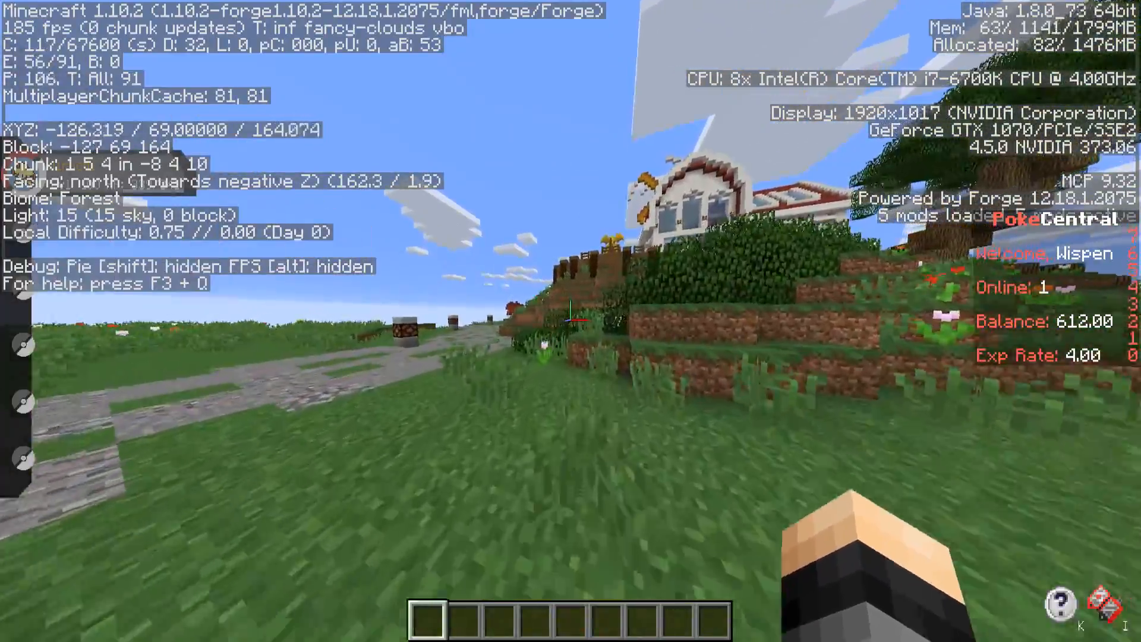
mouse_move(570, 305)
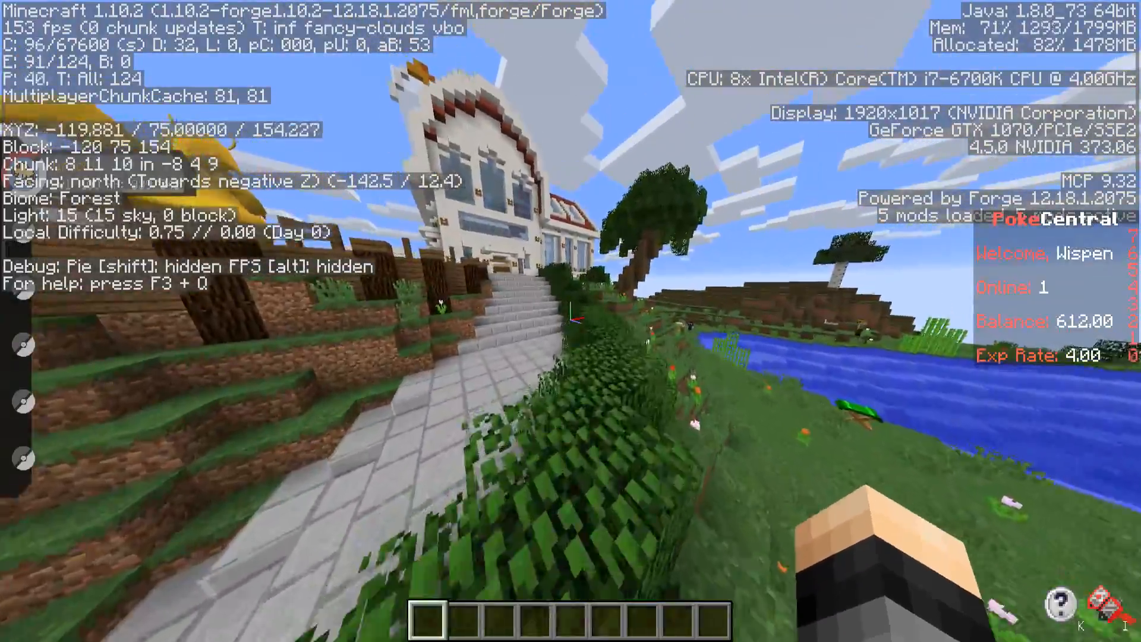
mouse_move(571, 321)
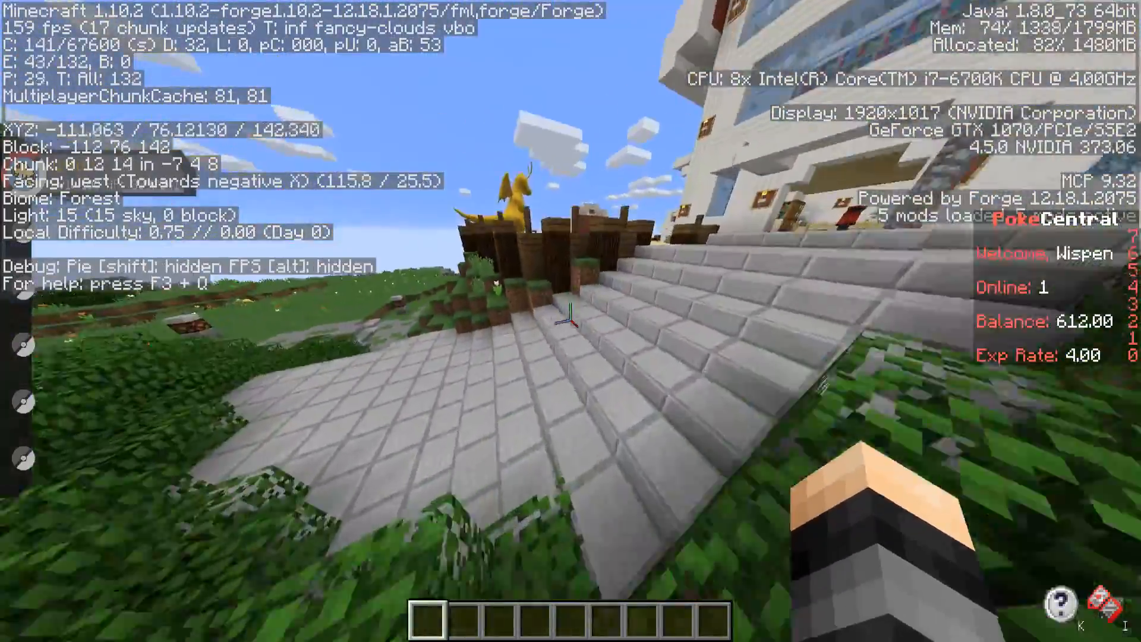
mouse_move(570, 321)
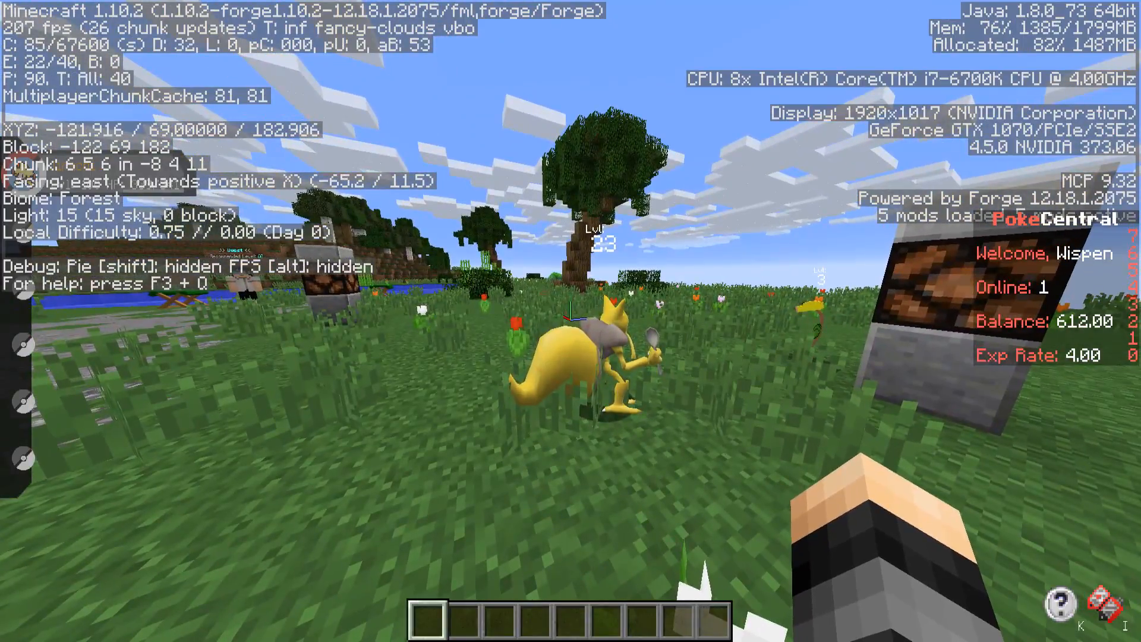
mouse_move(570, 321)
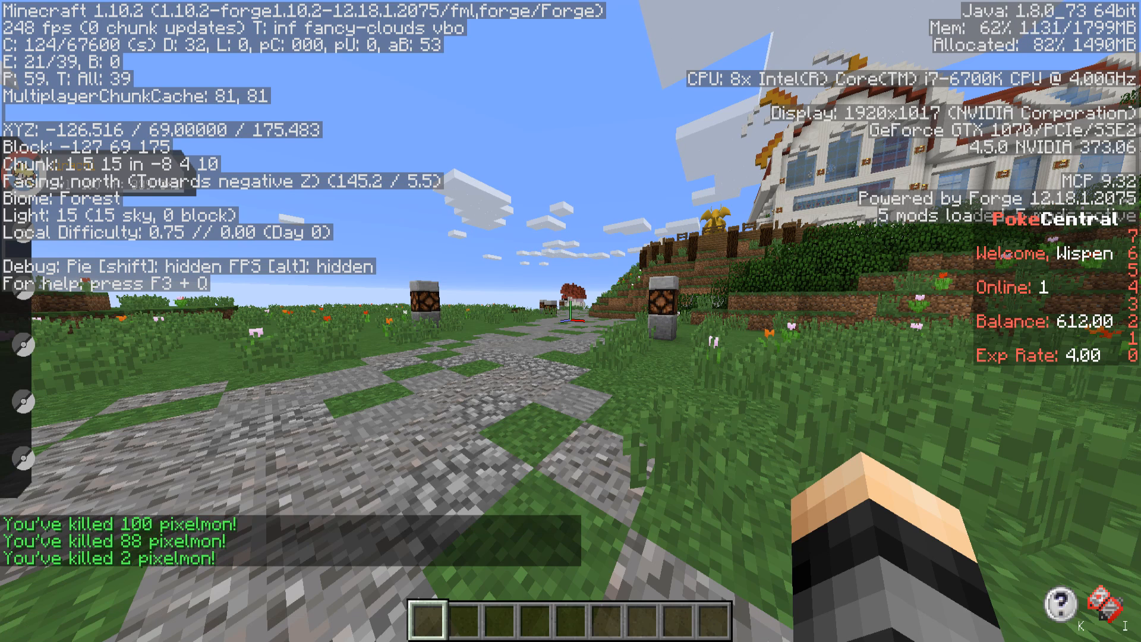
Step: Run /pokekill to clear nearby wild Pixelmon, then hide the debug overlay
type("/pokekill")
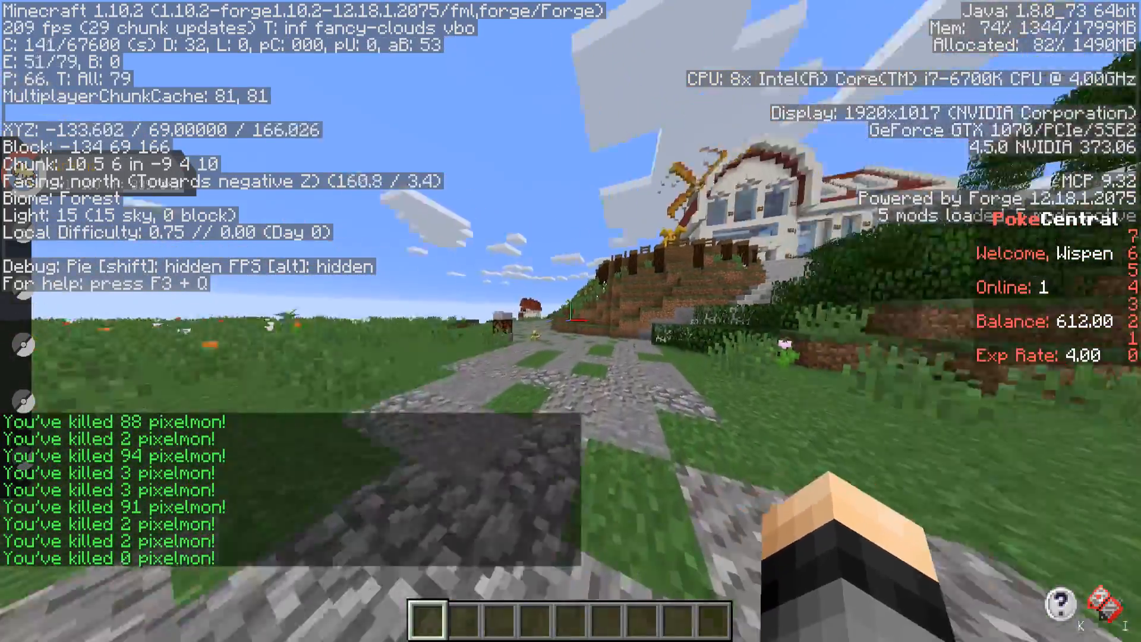
mouse_move(570, 314)
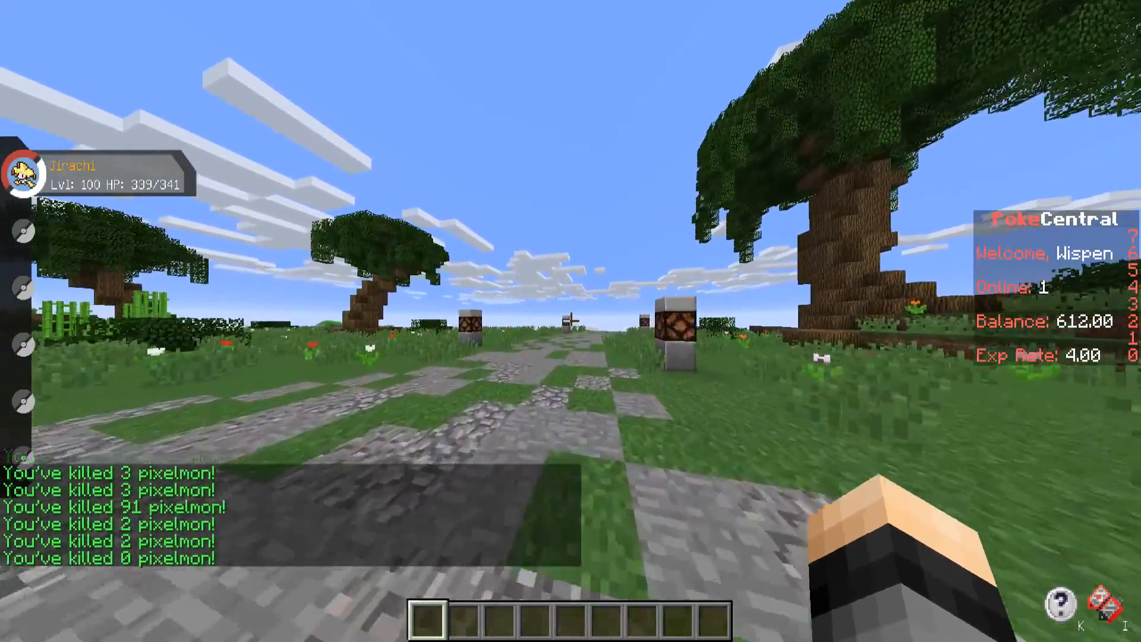
key("escape")
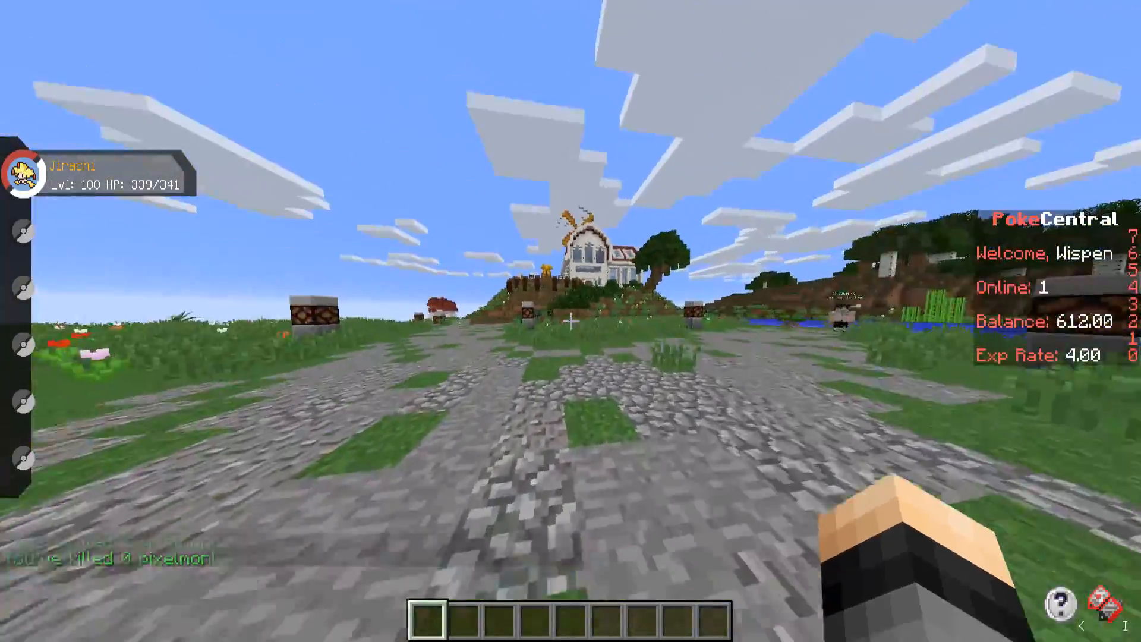
mouse_move(571, 321)
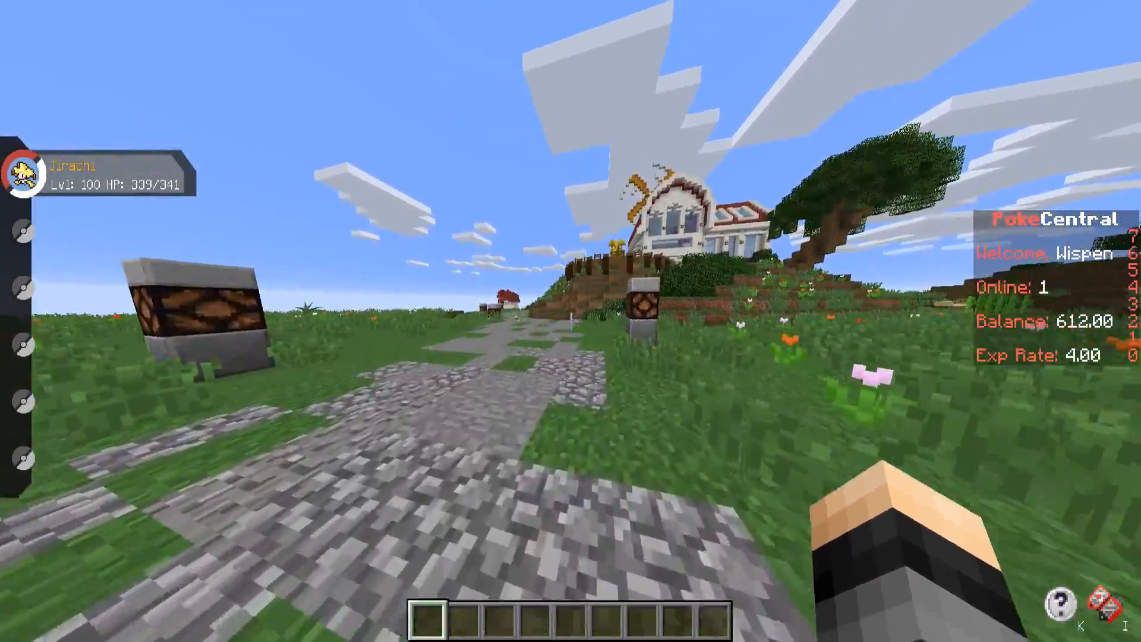
mouse_move(571, 321)
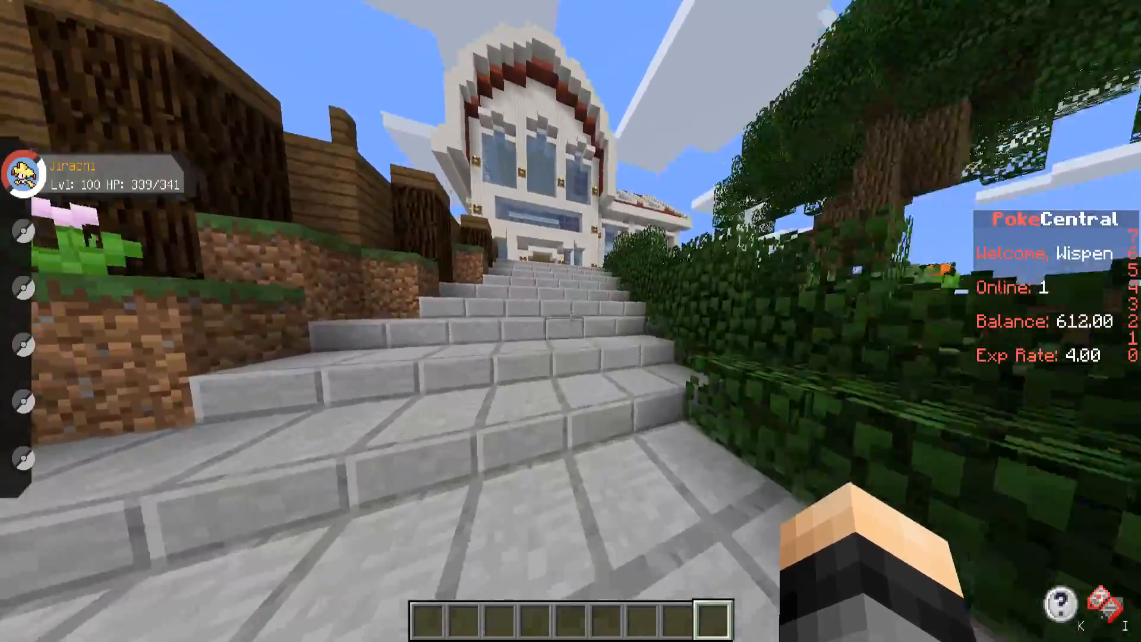
mouse_move(570, 321)
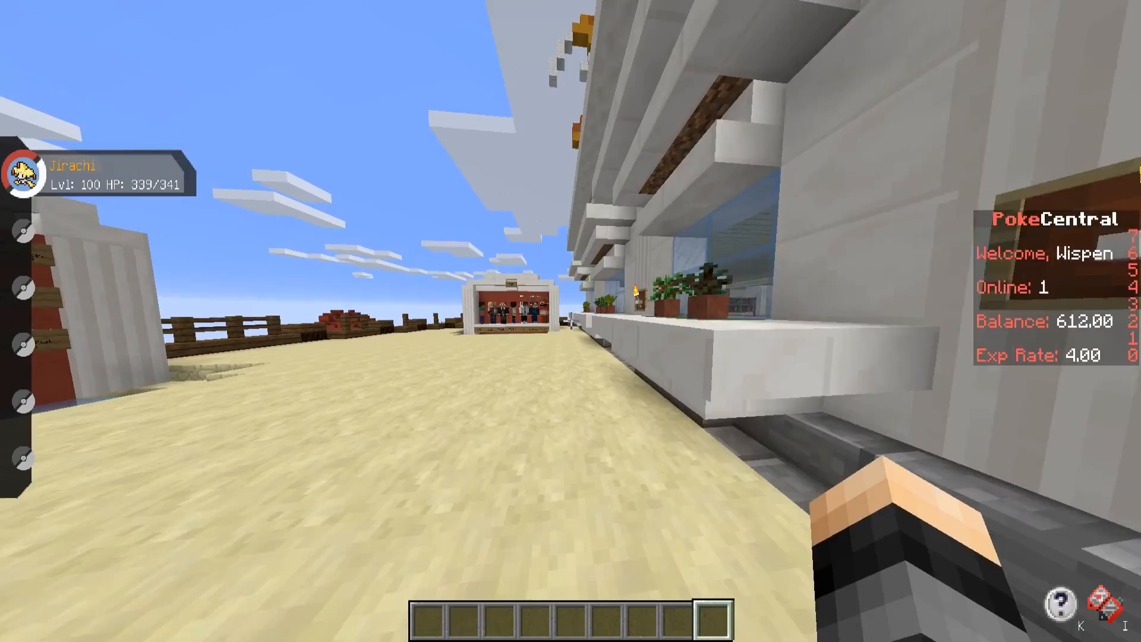
mouse_move(570, 321)
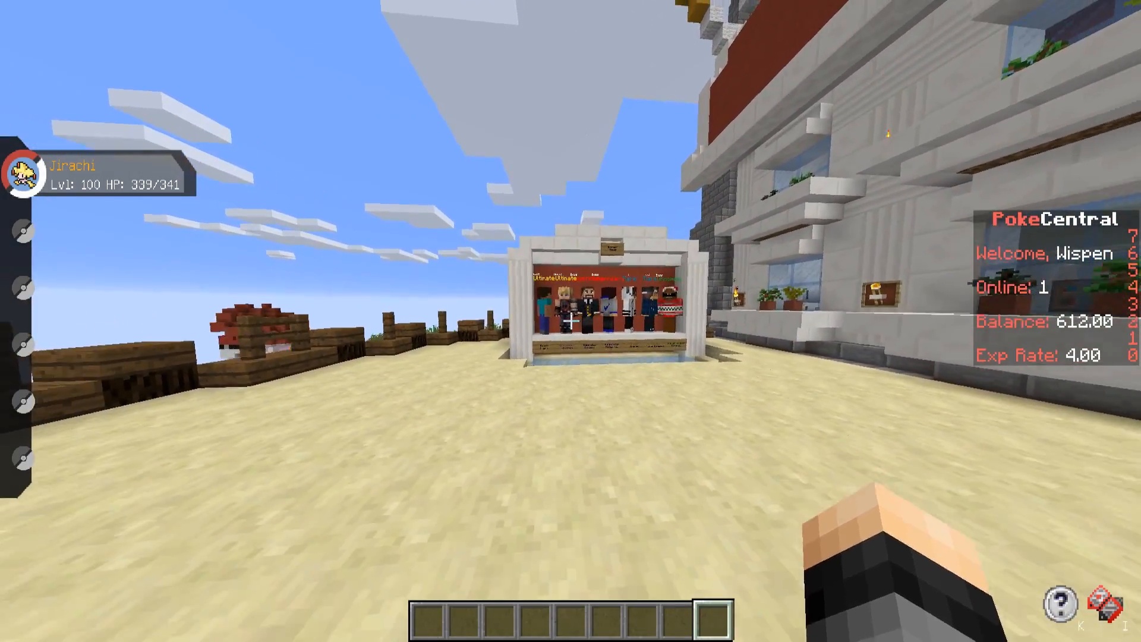
mouse_move(571, 320)
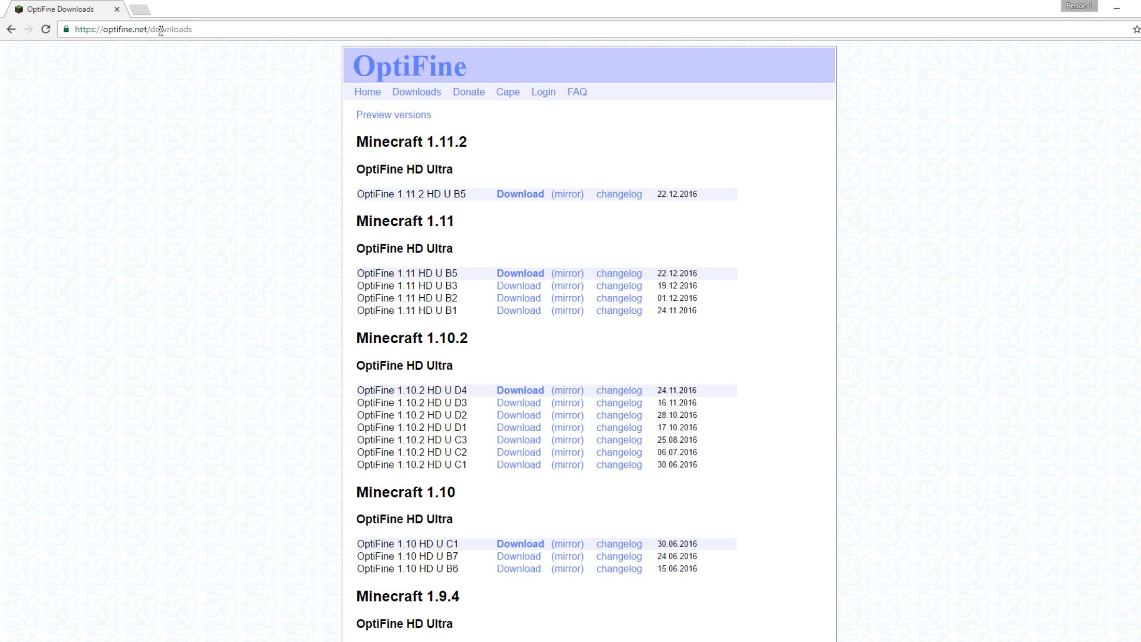
mouse_move(451, 162)
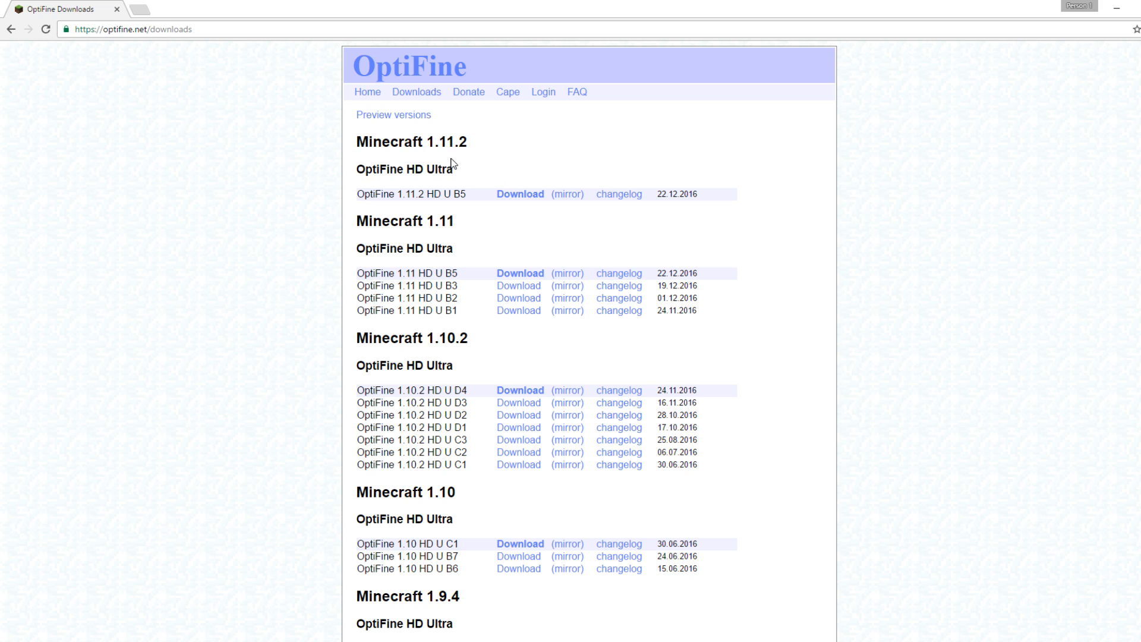
mouse_move(455, 156)
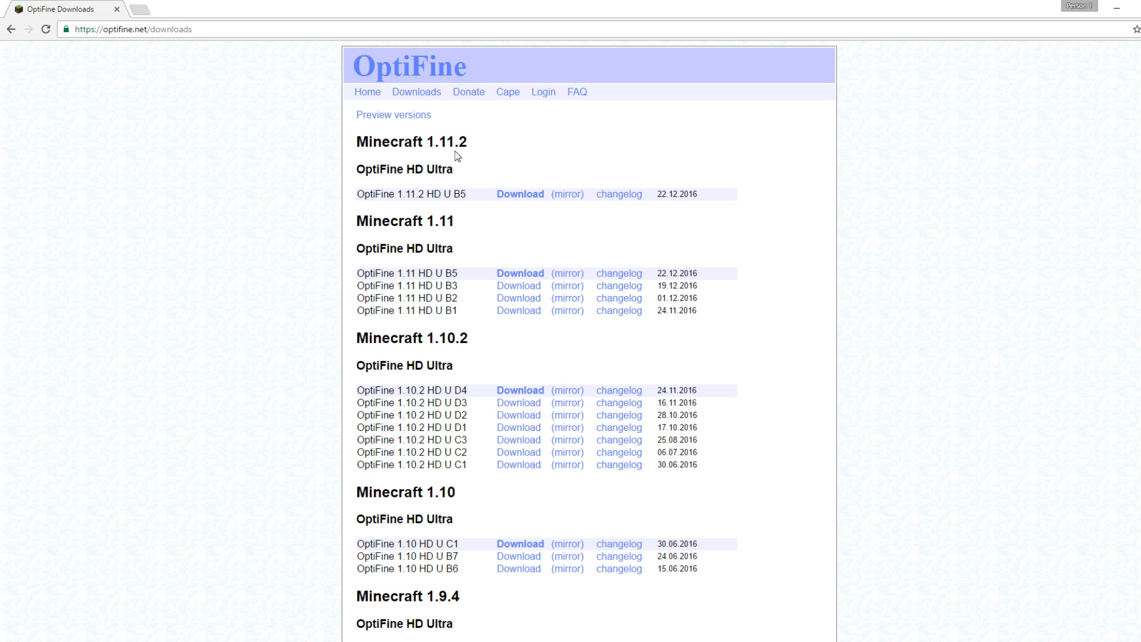
mouse_move(441, 351)
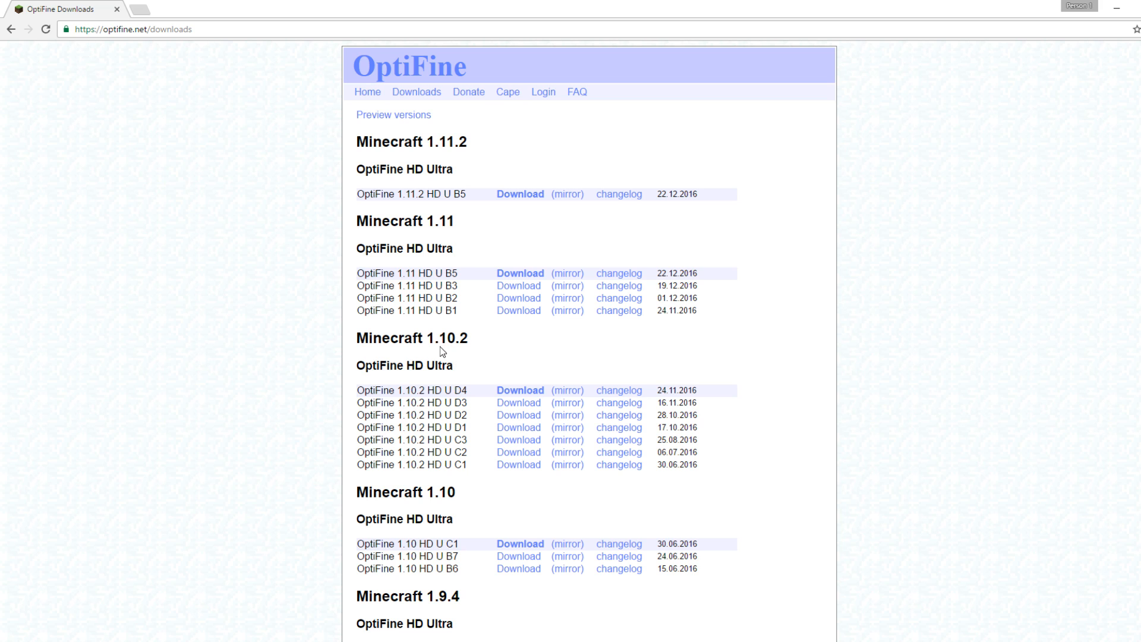
Step: Scroll the OptiFine downloads page to the Minecraft 1.10.2 section and highlight its heading
double_click(437, 323)
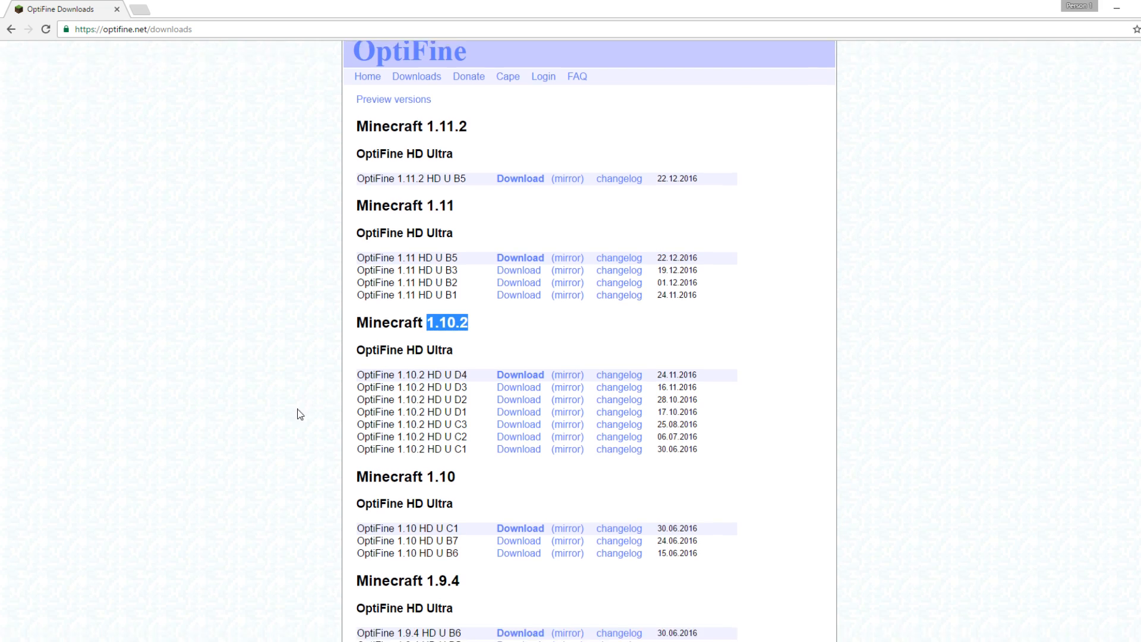
scroll("down", 3)
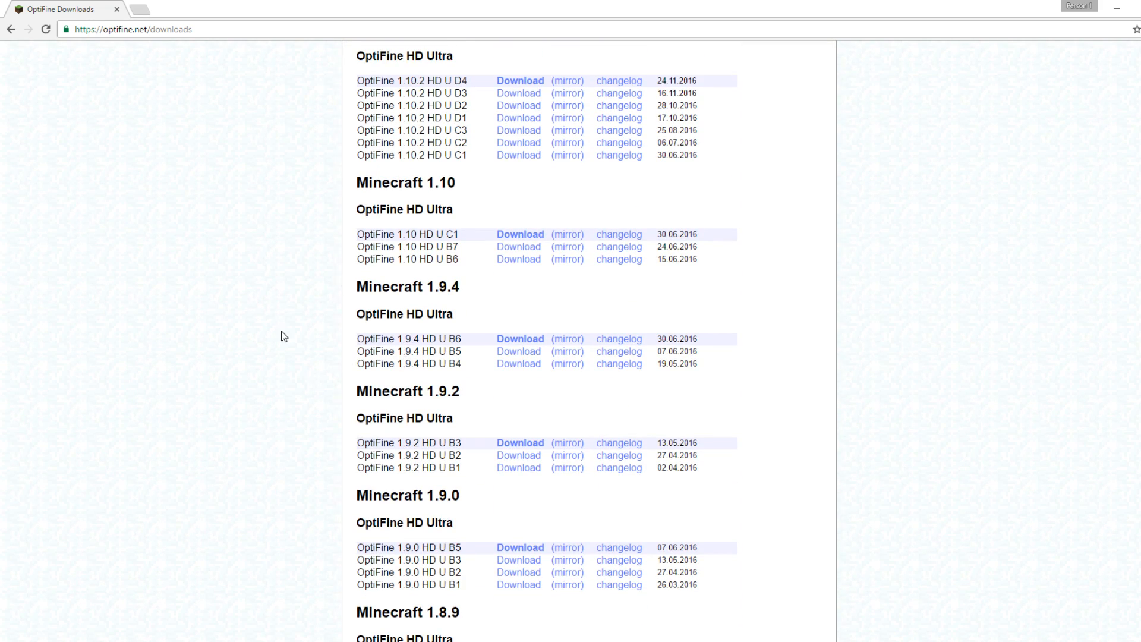
scroll("down", 3)
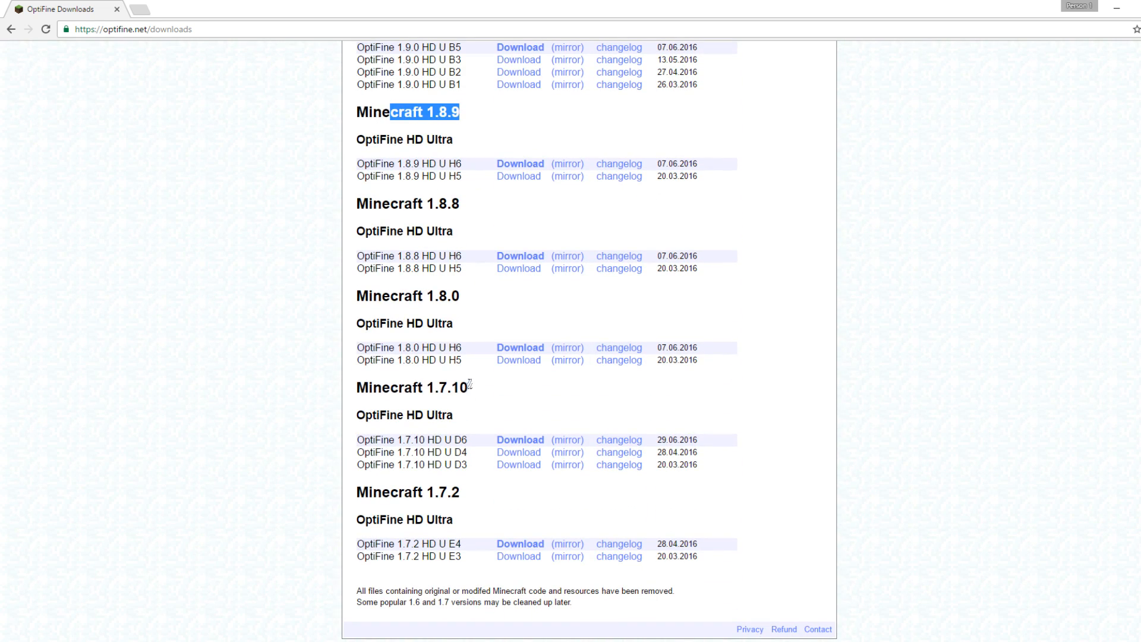
scroll("up", 3)
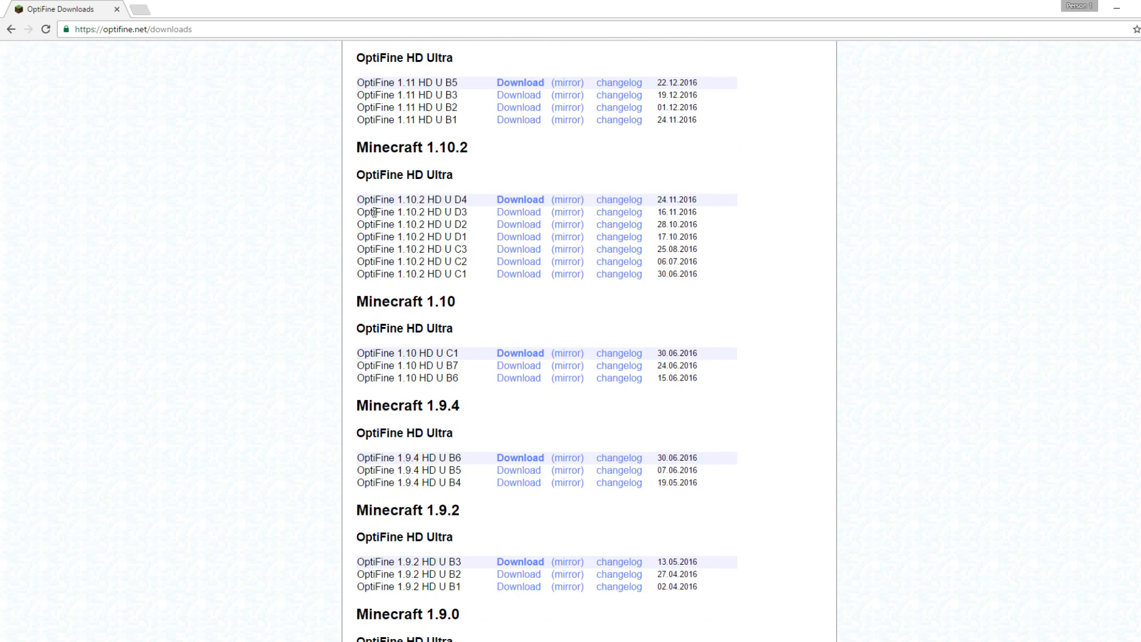
scroll("down", 3)
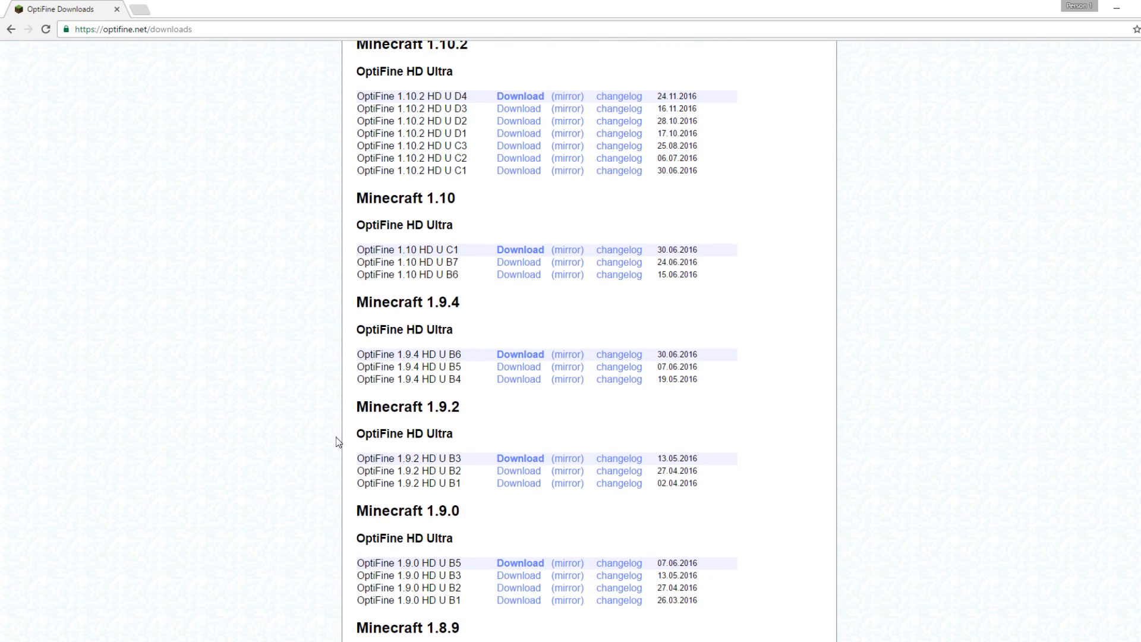
scroll("up", 3)
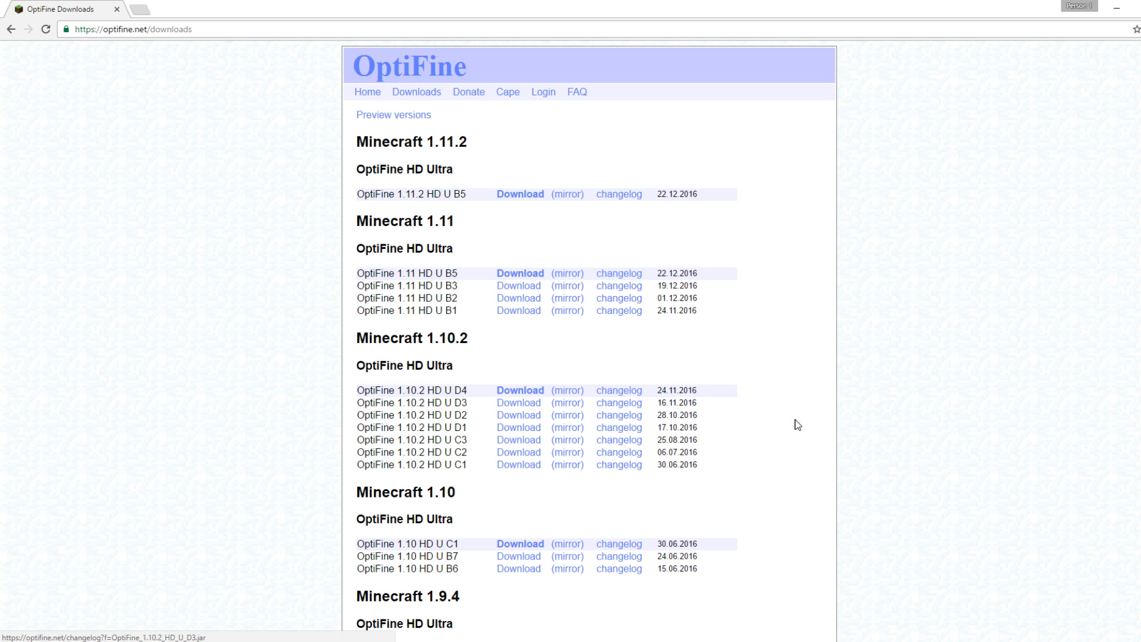
scroll("down", 3)
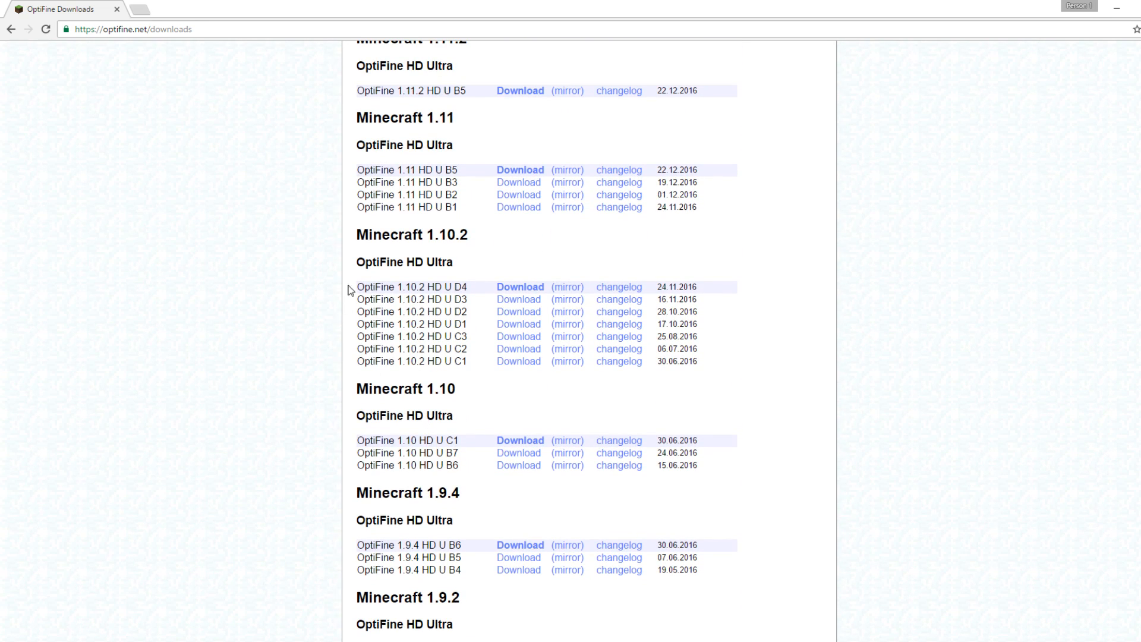
double_click(402, 262)
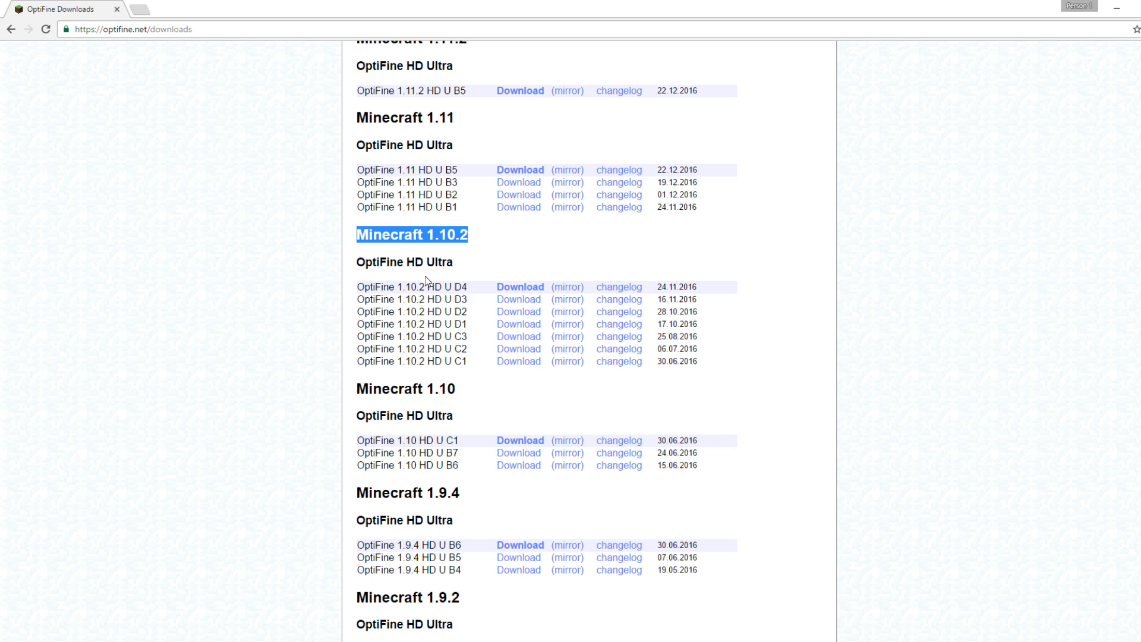
mouse_move(347, 270)
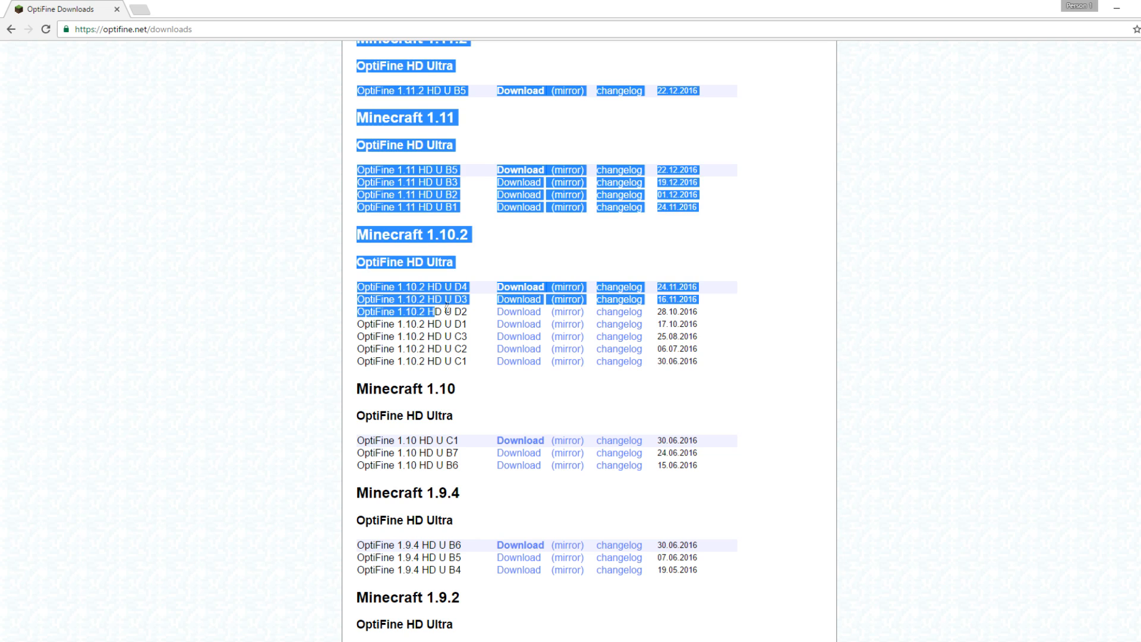
Step: Highlight the 1.10.2 builds, then follow the download link for OptiFine 1.10.2 HD U D1
left_click(404, 316)
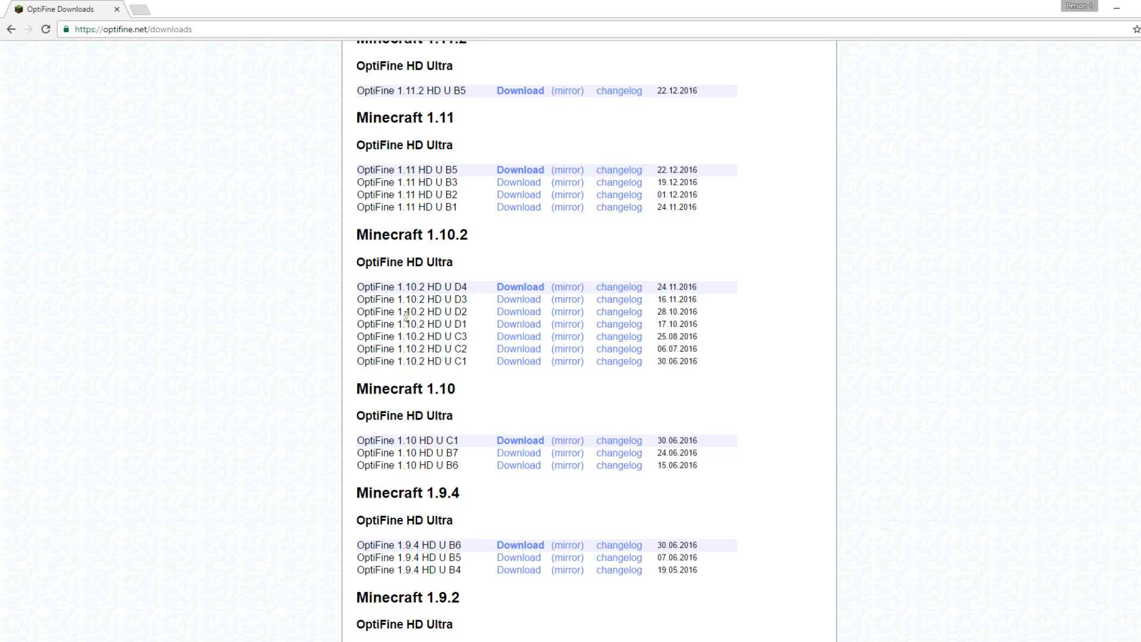
mouse_move(373, 313)
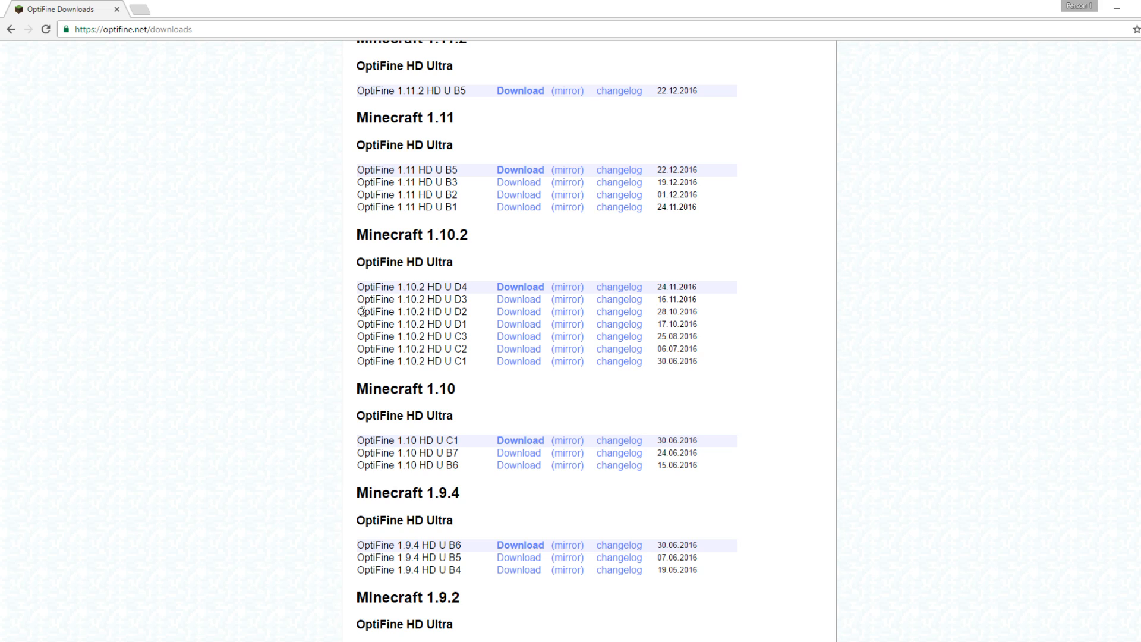
double_click(405, 324)
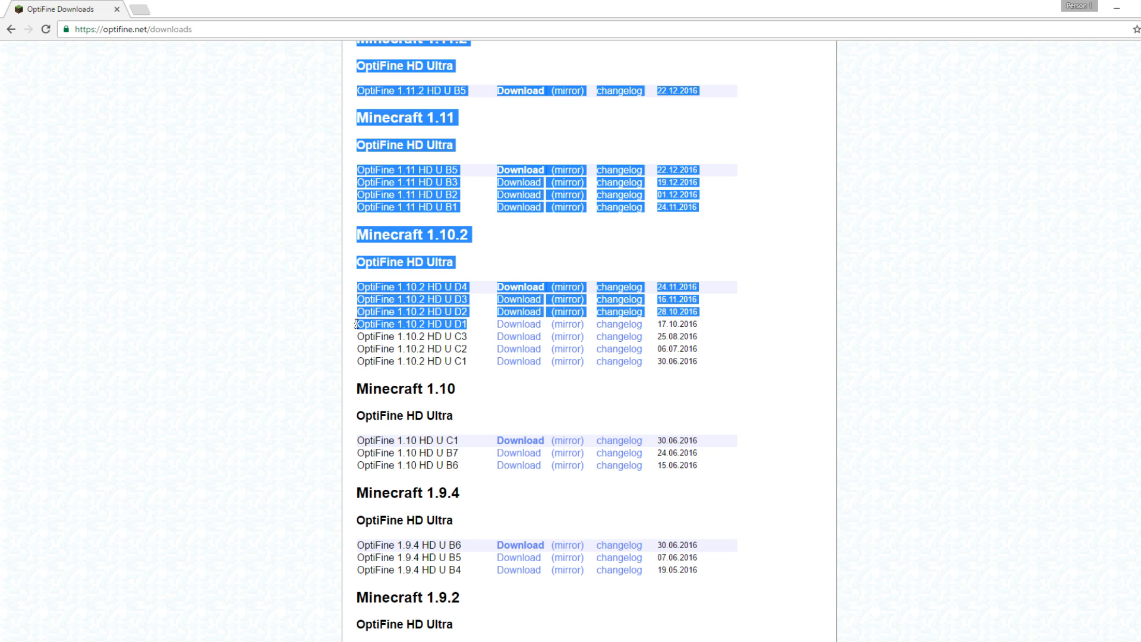
left_click(408, 347)
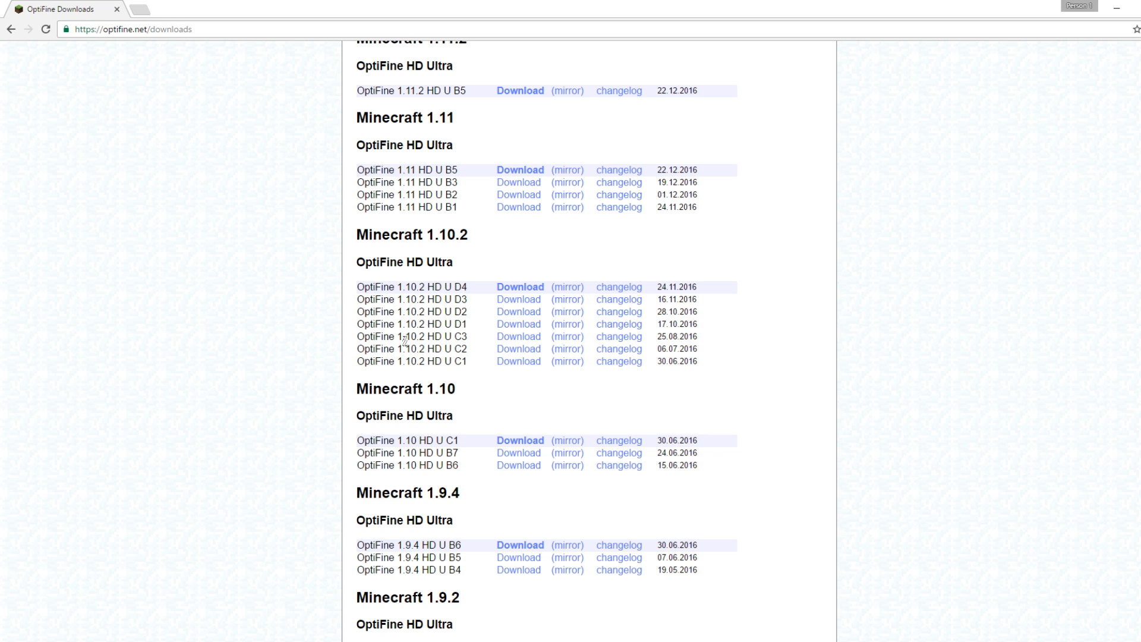
mouse_move(472, 326)
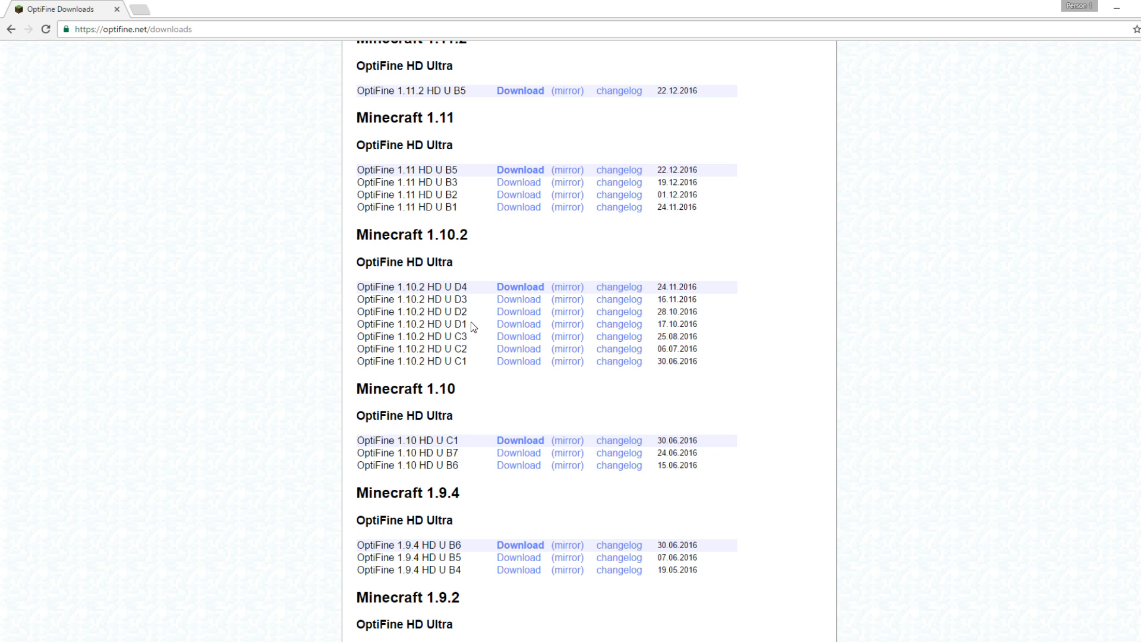
left_click(519, 286)
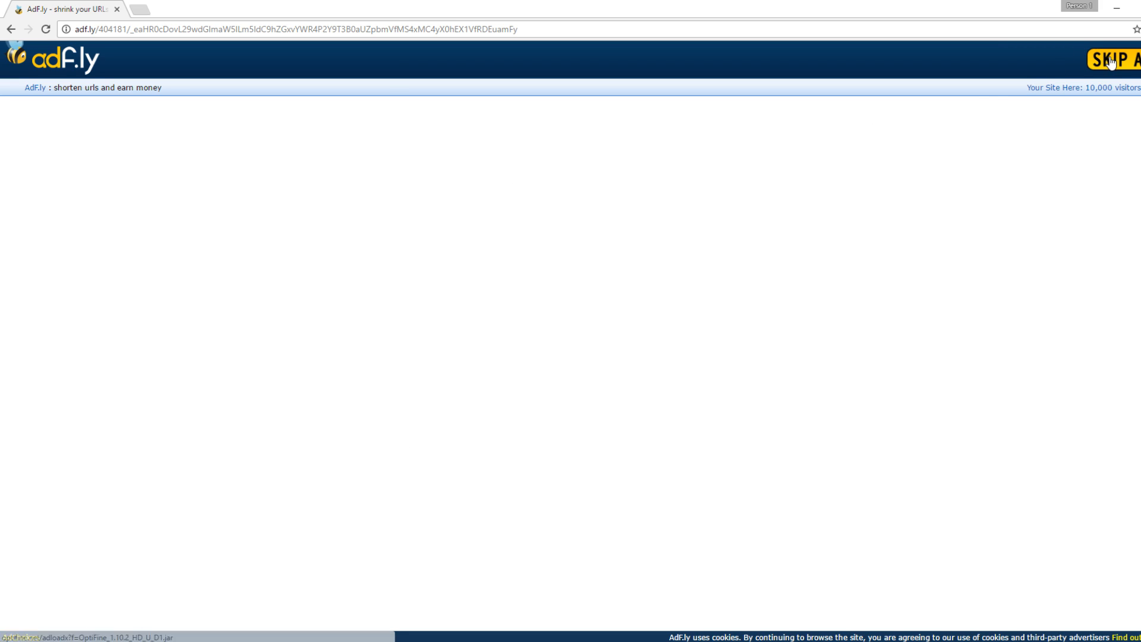
Step: Skip the adf.ly ad so the OptiFine 1.10.2 HD U D1 jar downloads
left_click(1112, 60)
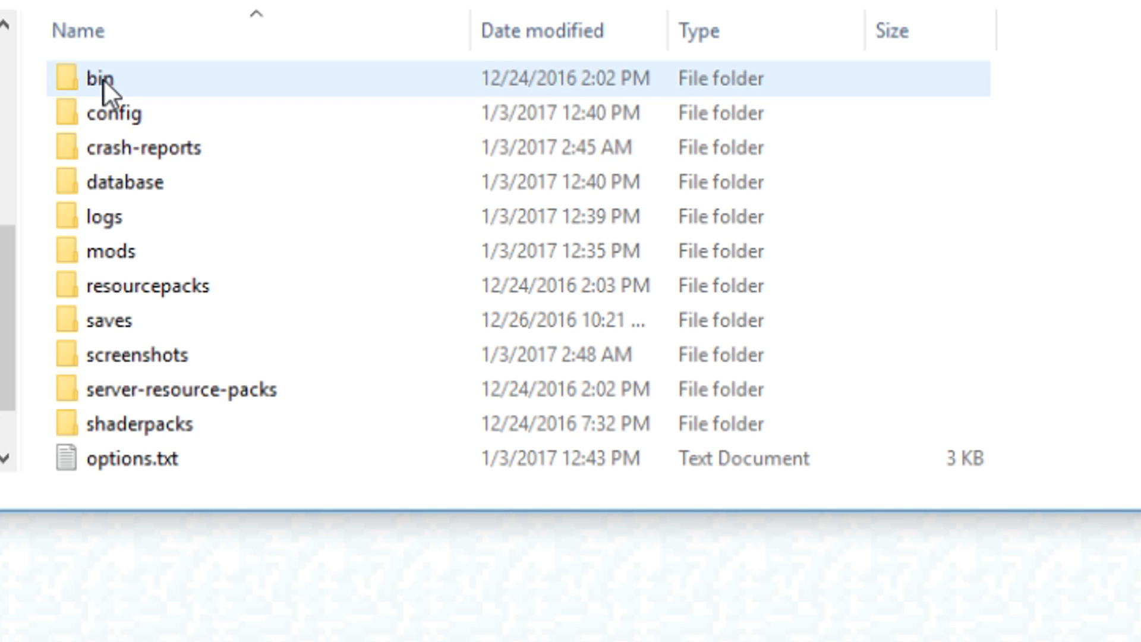
Step: Browse from the mods folder into the .pixelmon-beta folder, then go to the Pixelmon launcher
left_click(109, 251)
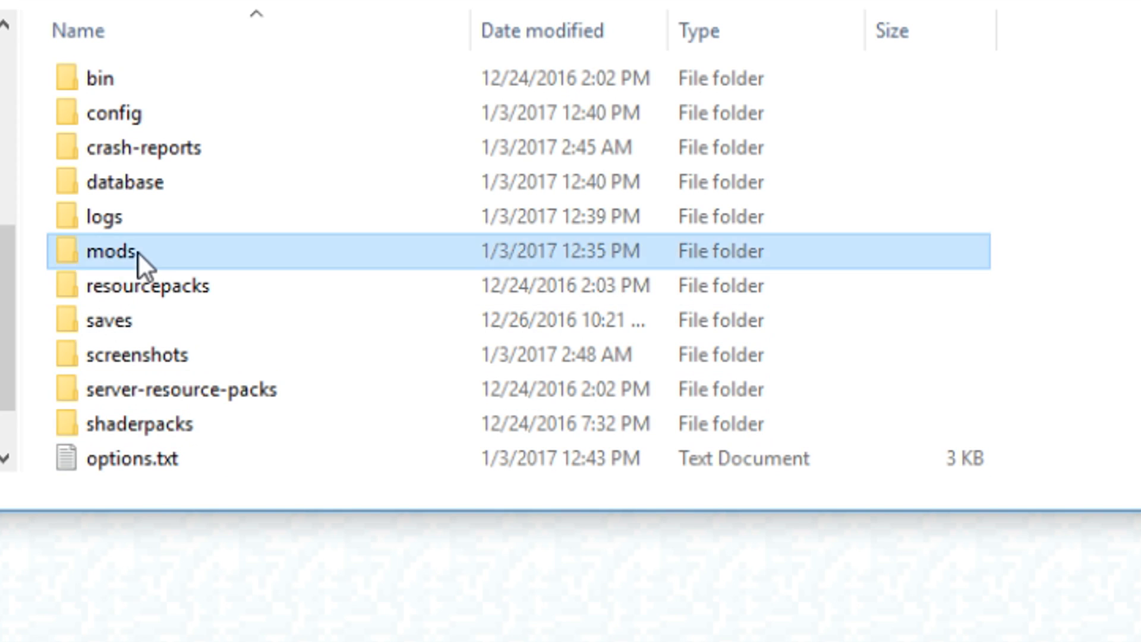
double_click(109, 251)
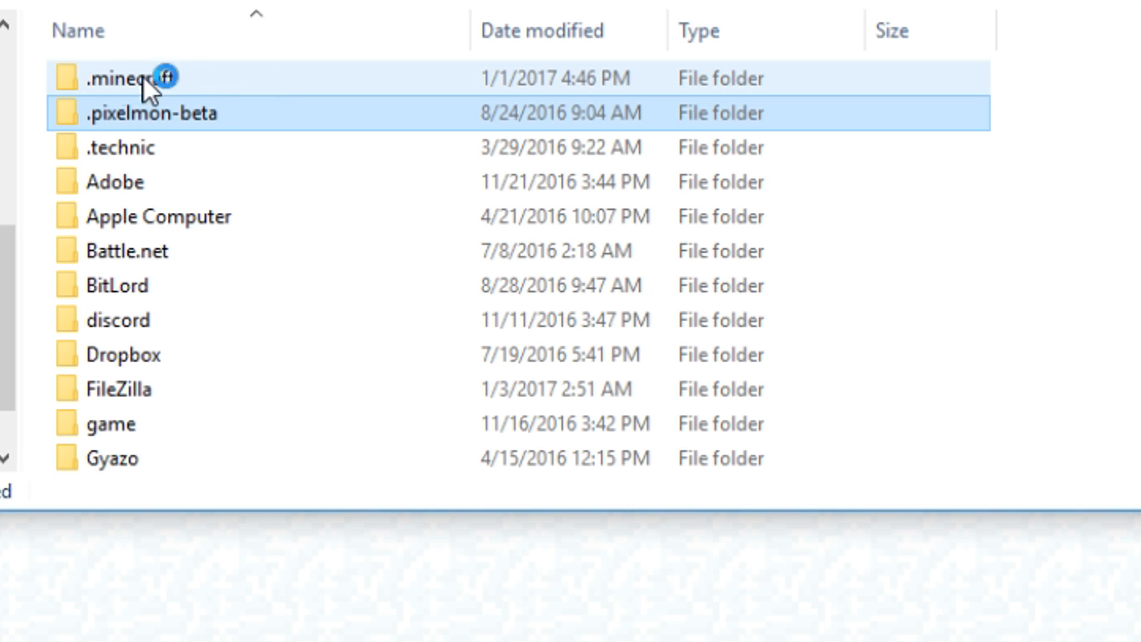
double_click(131, 77)
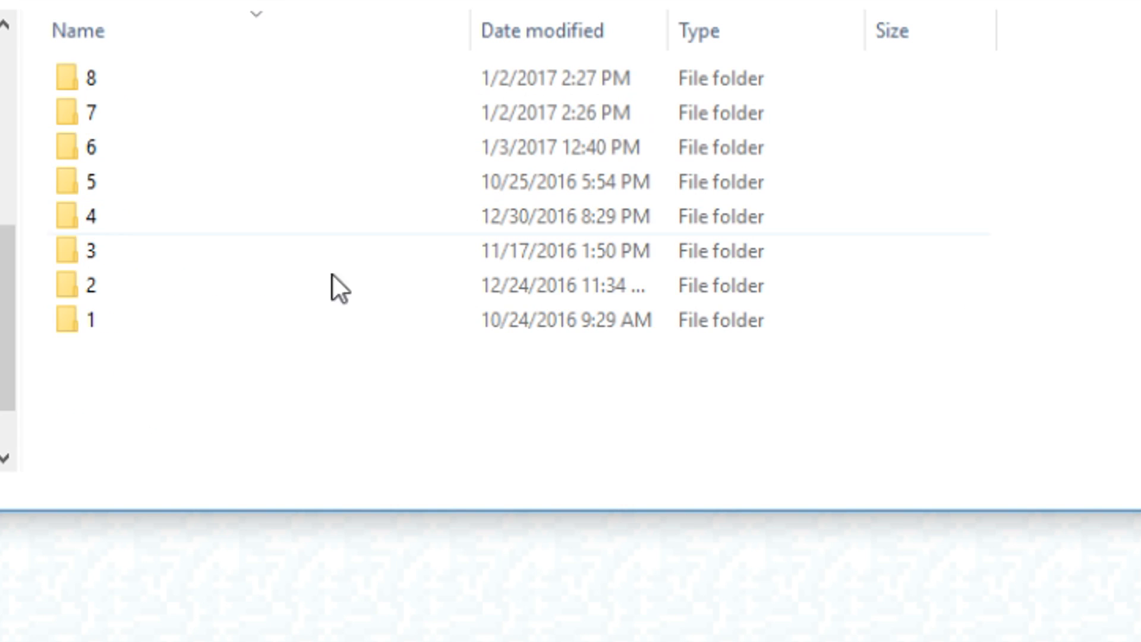
left_click(87, 148)
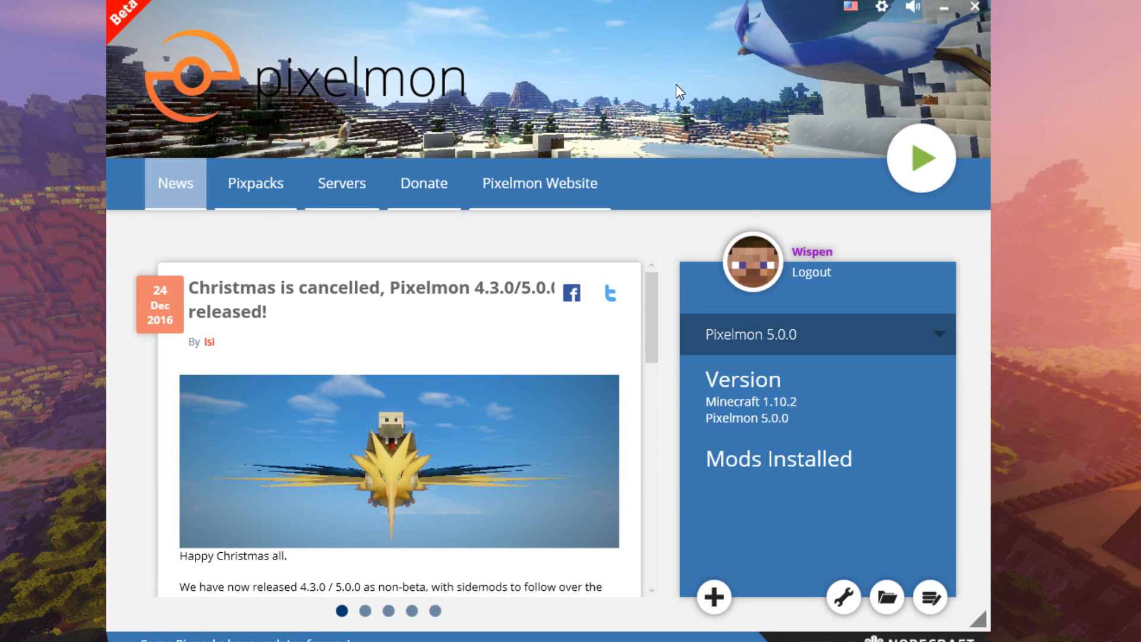
mouse_move(708, 227)
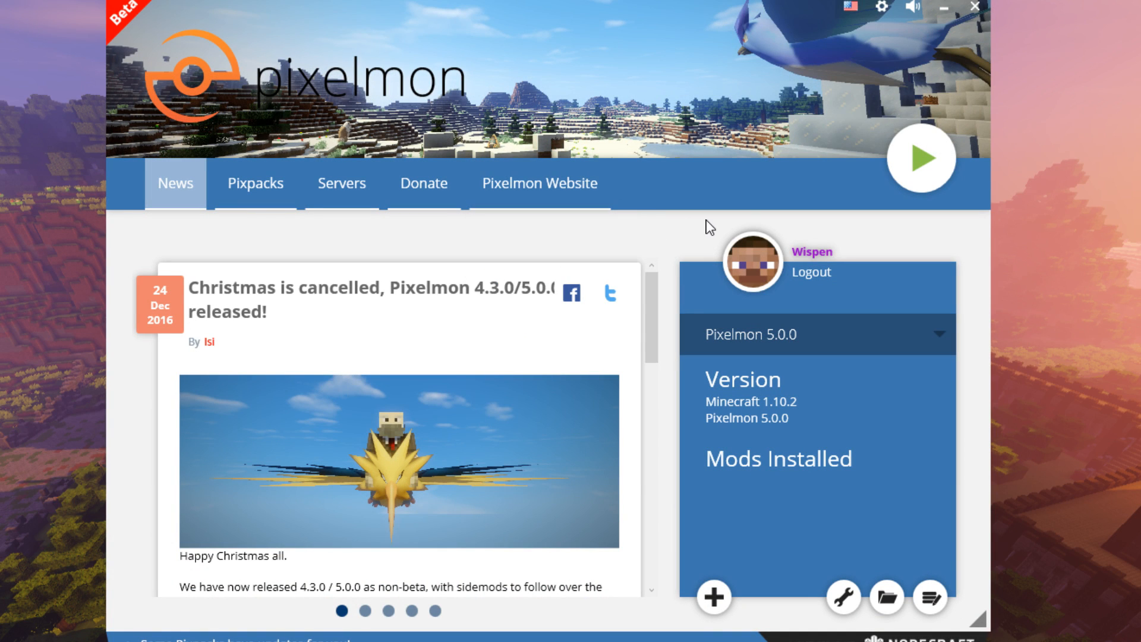
mouse_move(849, 114)
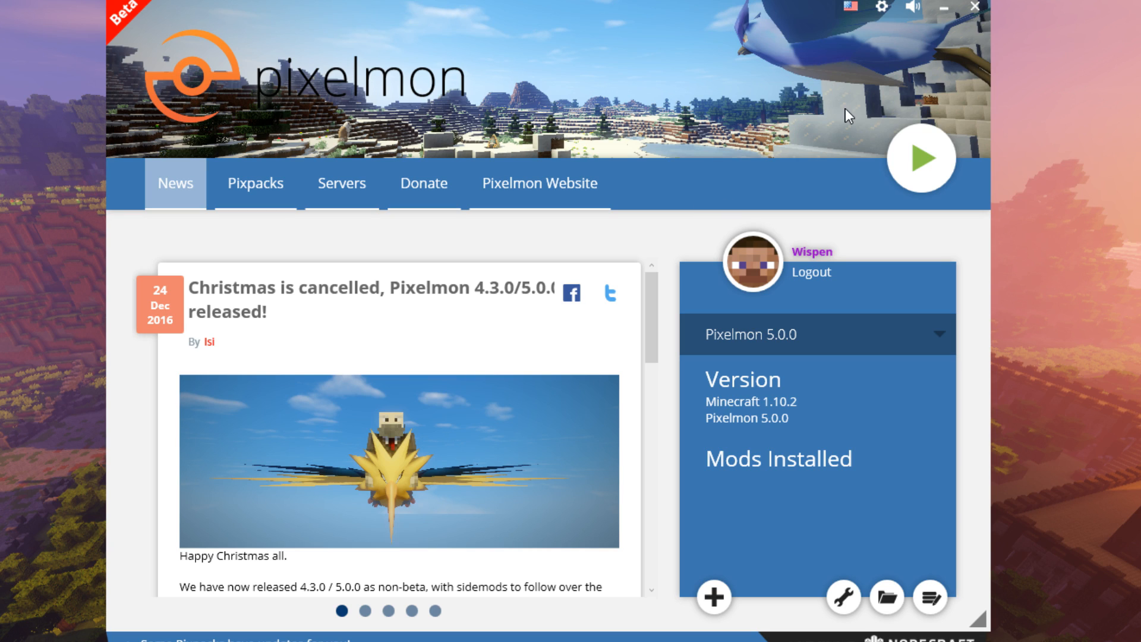
mouse_move(498, 104)
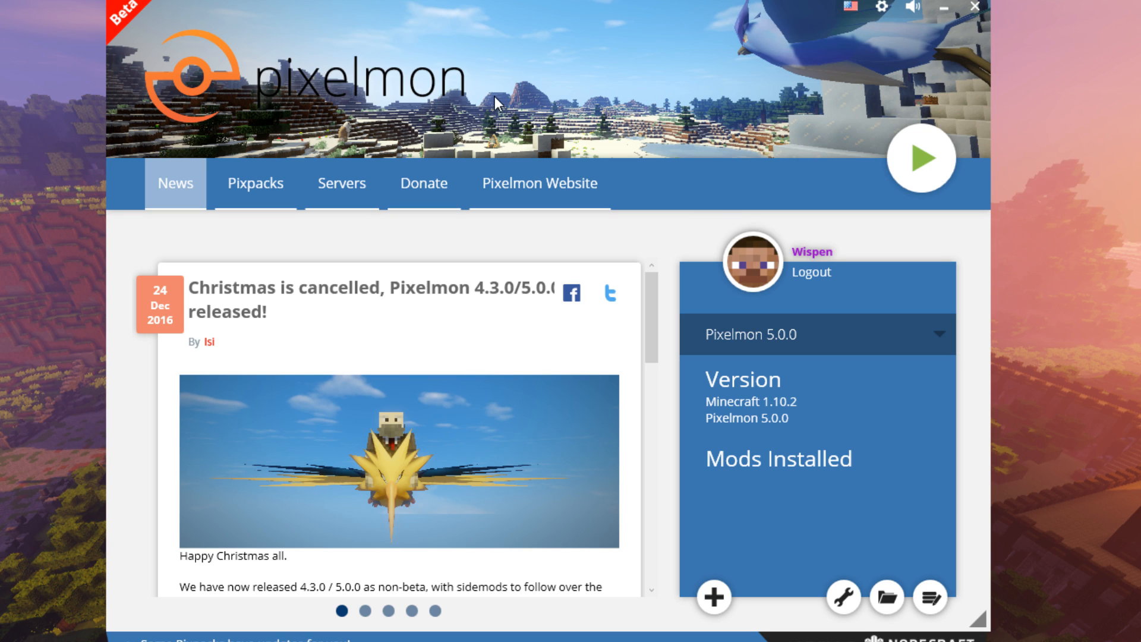
mouse_move(366, 52)
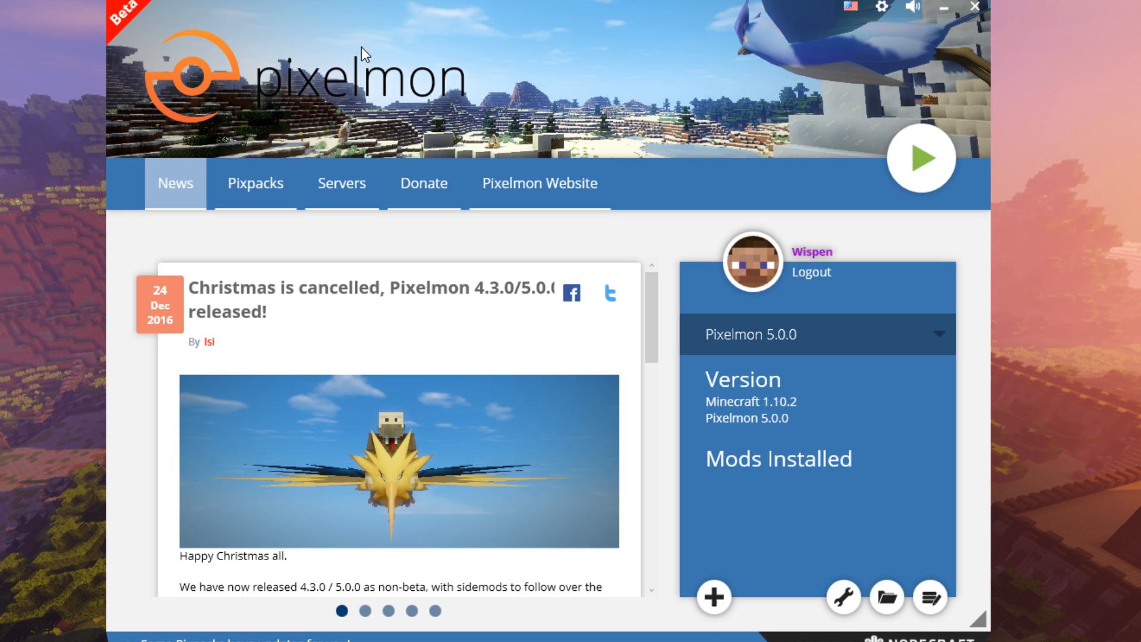
mouse_move(350, 68)
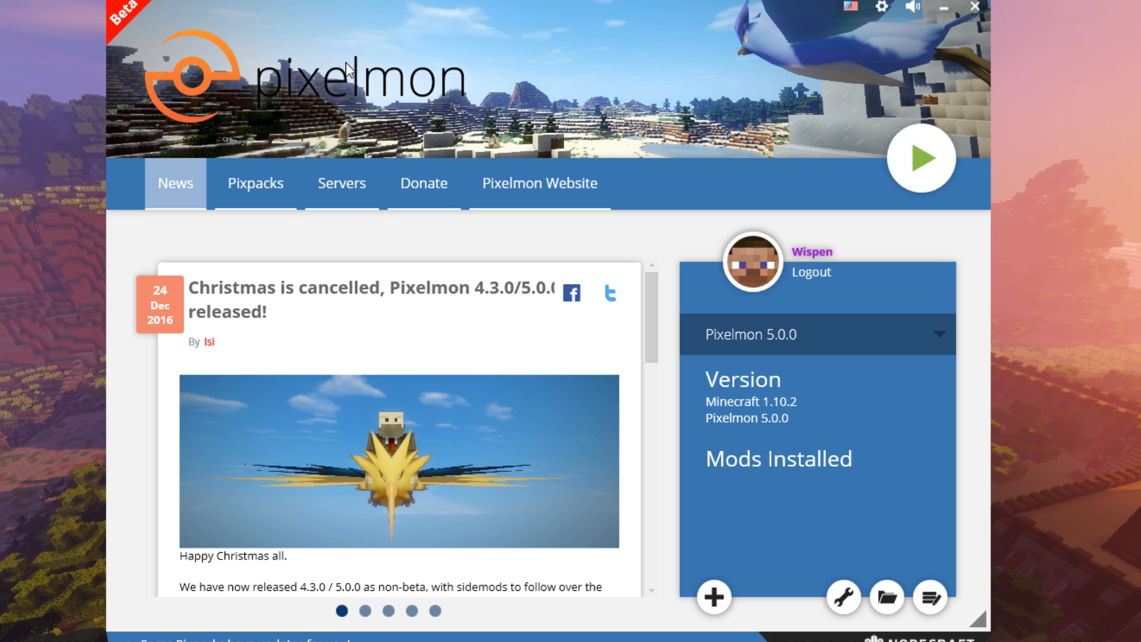
mouse_move(662, 150)
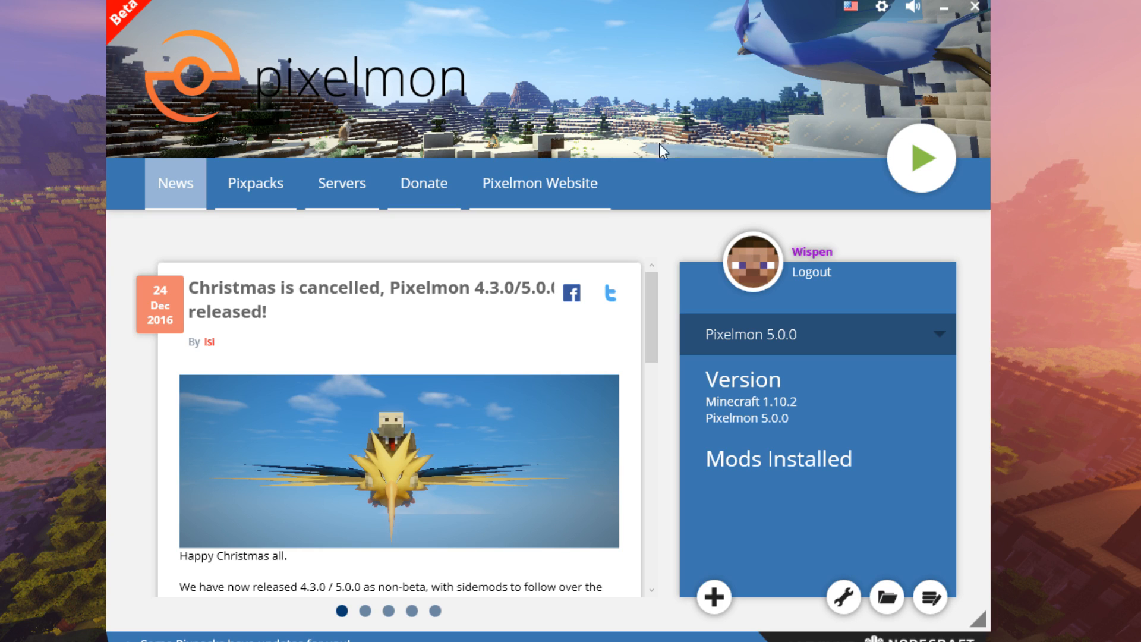
mouse_move(778, 145)
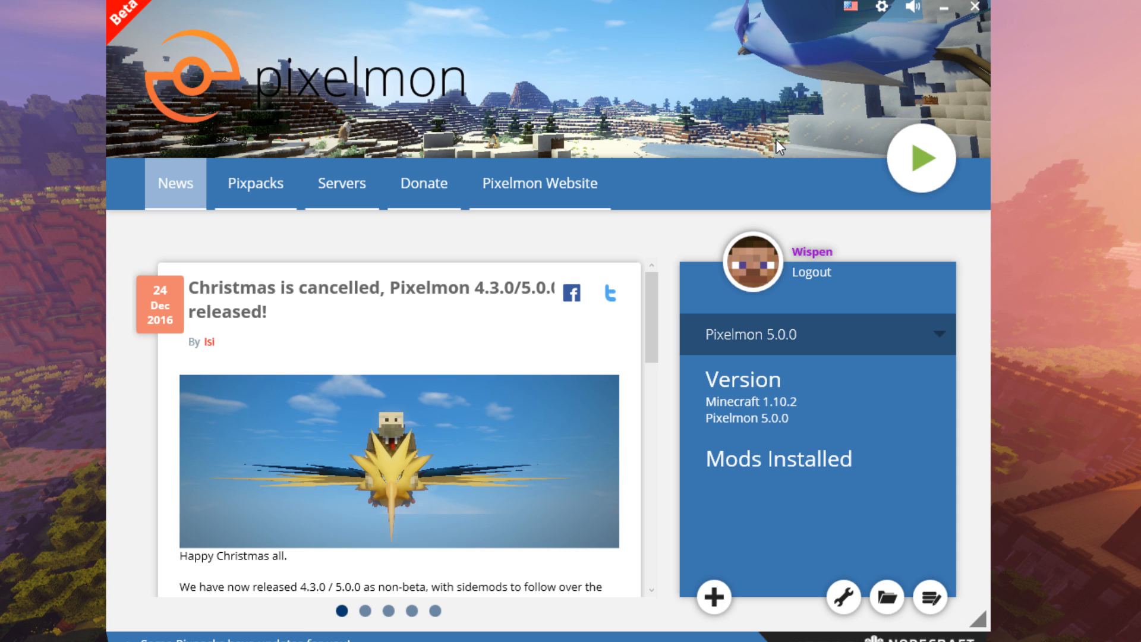
mouse_move(881, 12)
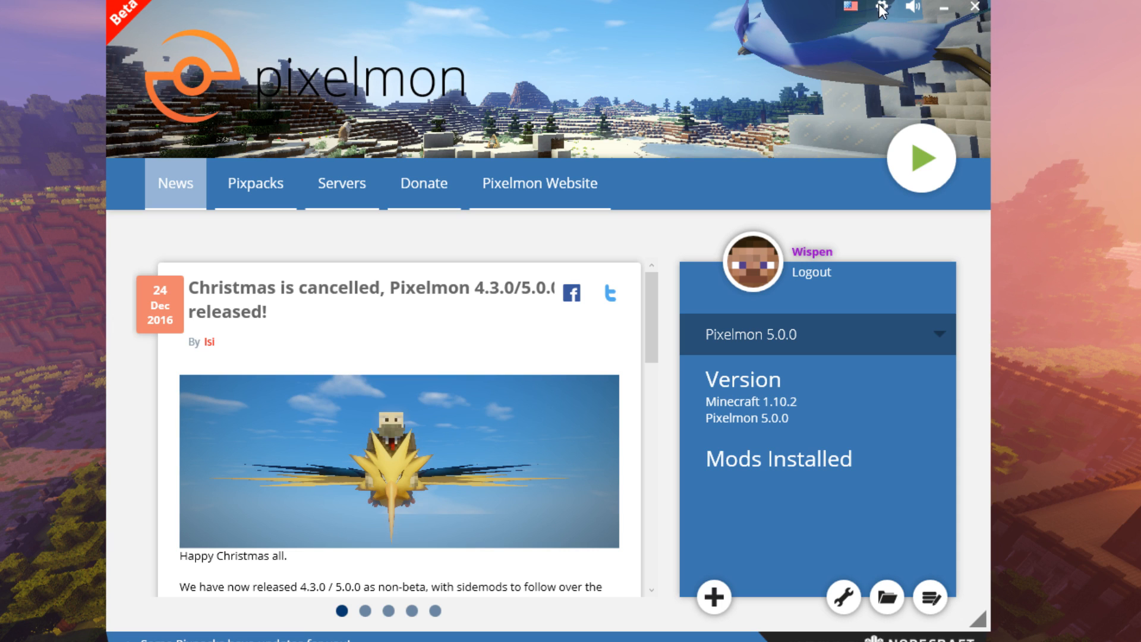
Step: Open the Pixelmon Launcher settings dialog with the maximum memory option
left_click(880, 7)
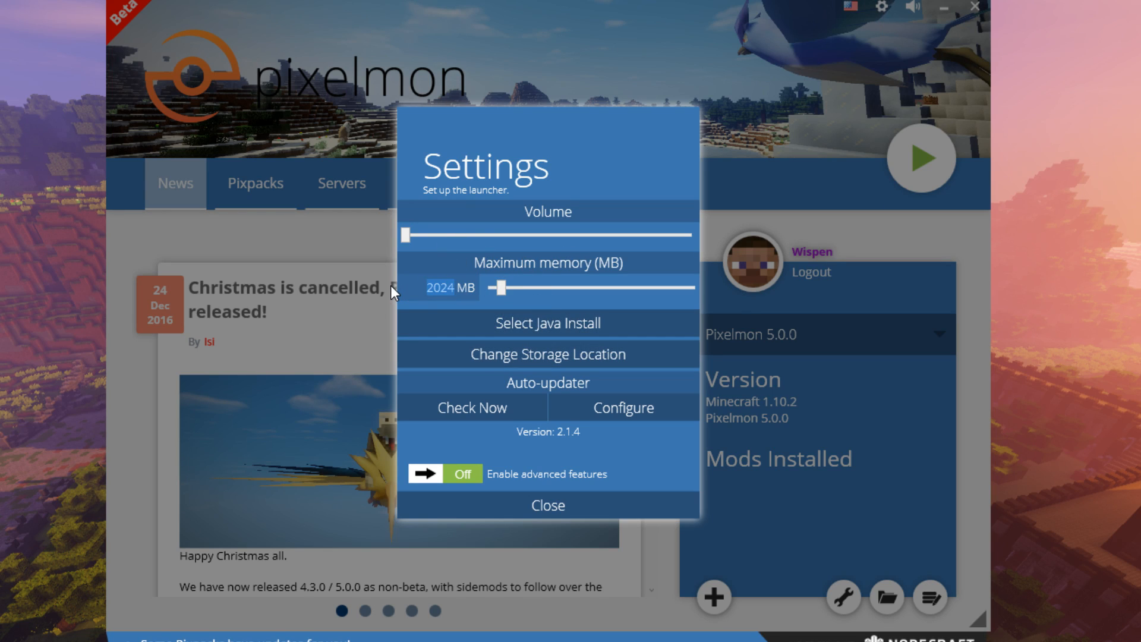
mouse_move(447, 271)
type("307")
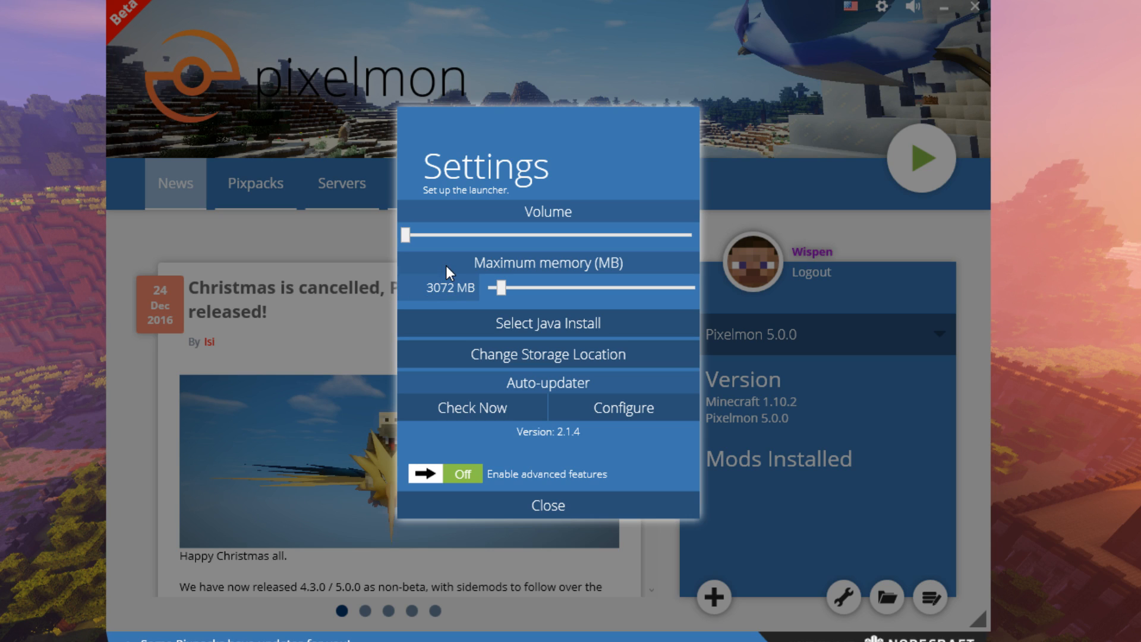
mouse_move(463, 295)
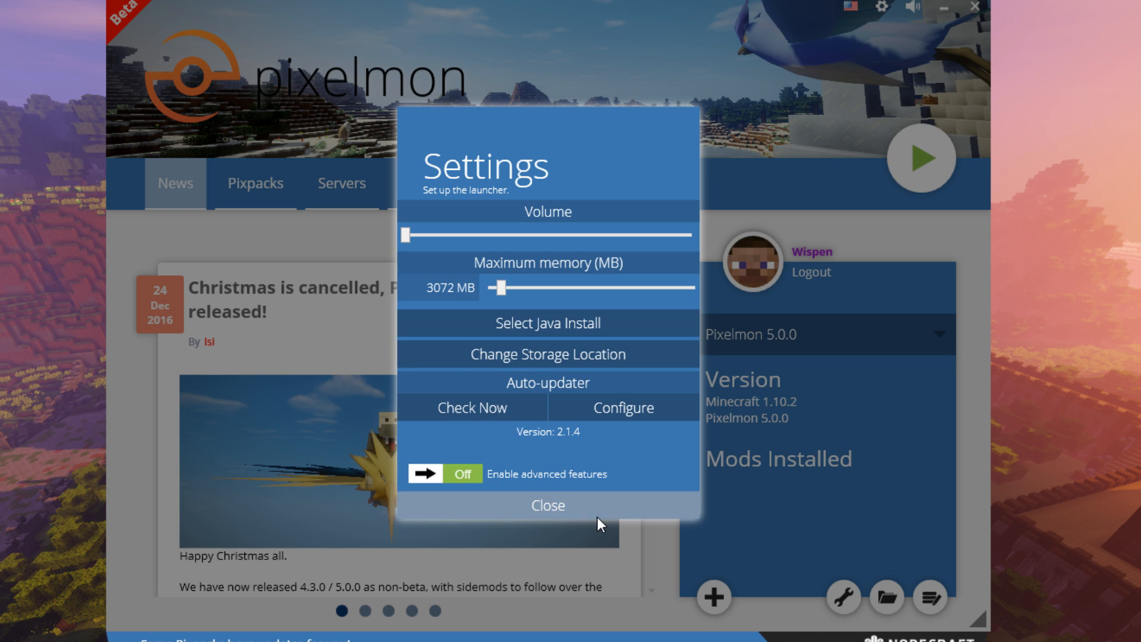
mouse_move(595, 503)
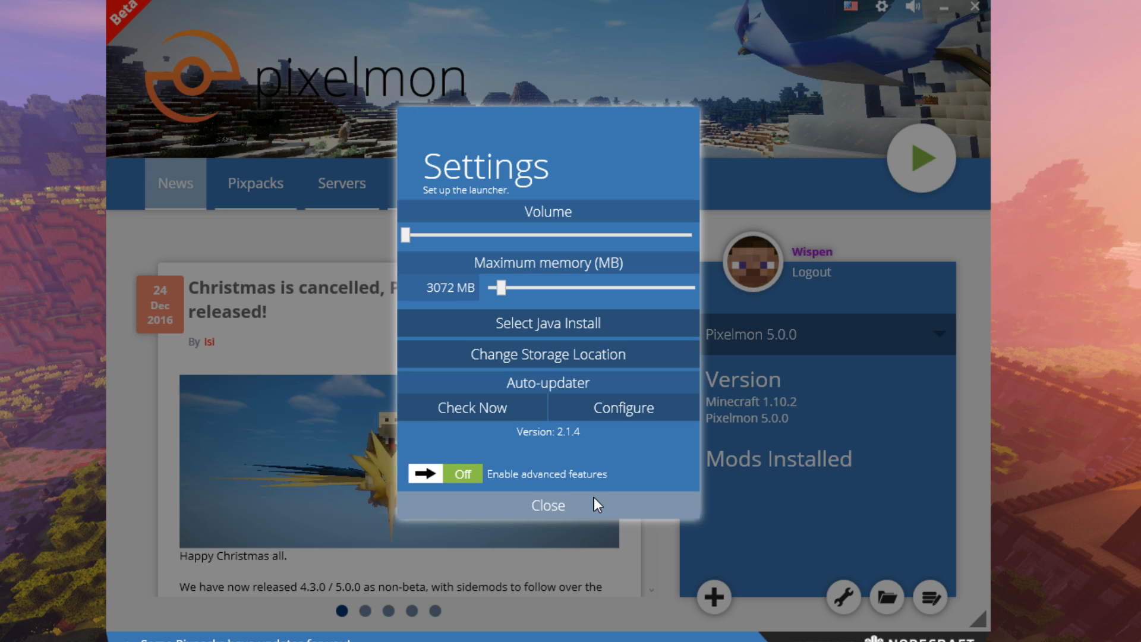
left_click(547, 505)
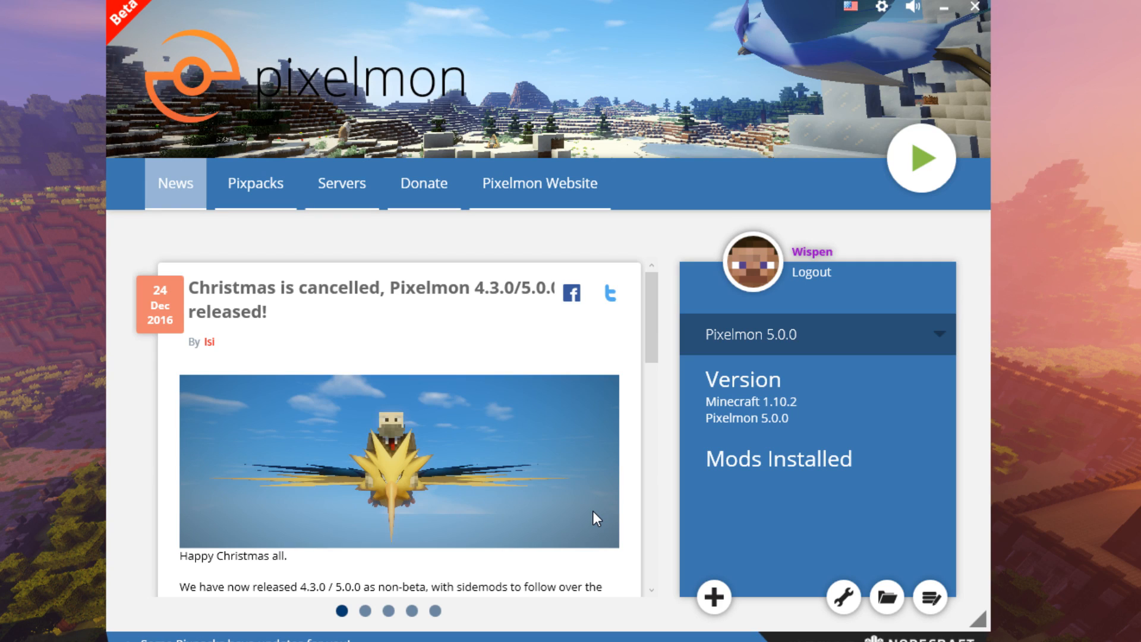
mouse_move(606, 509)
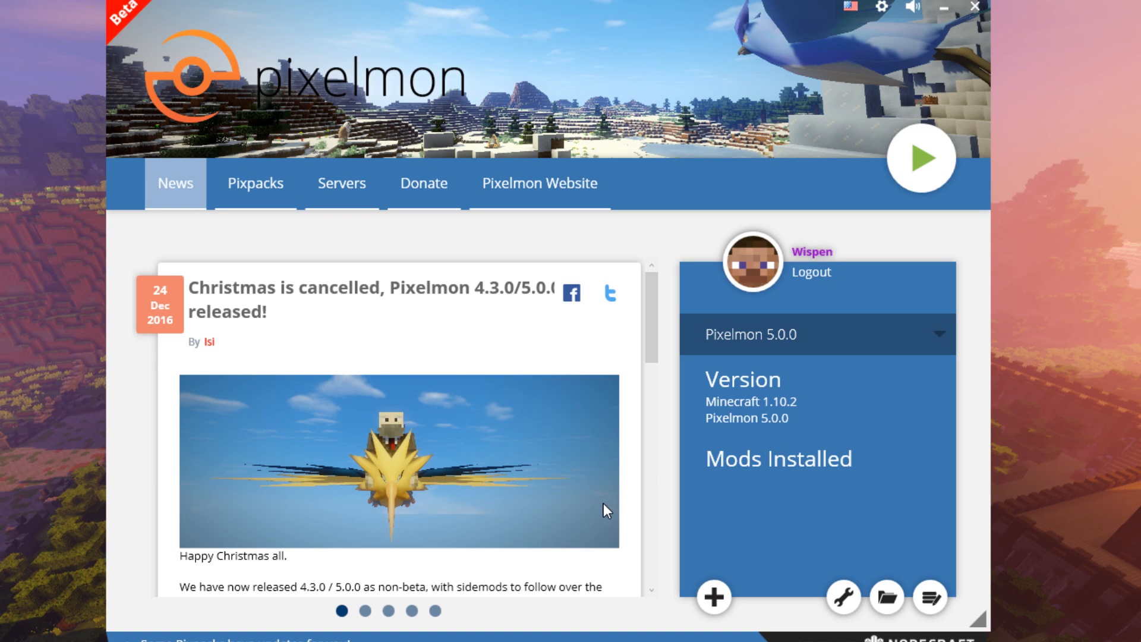
left_click(920, 158)
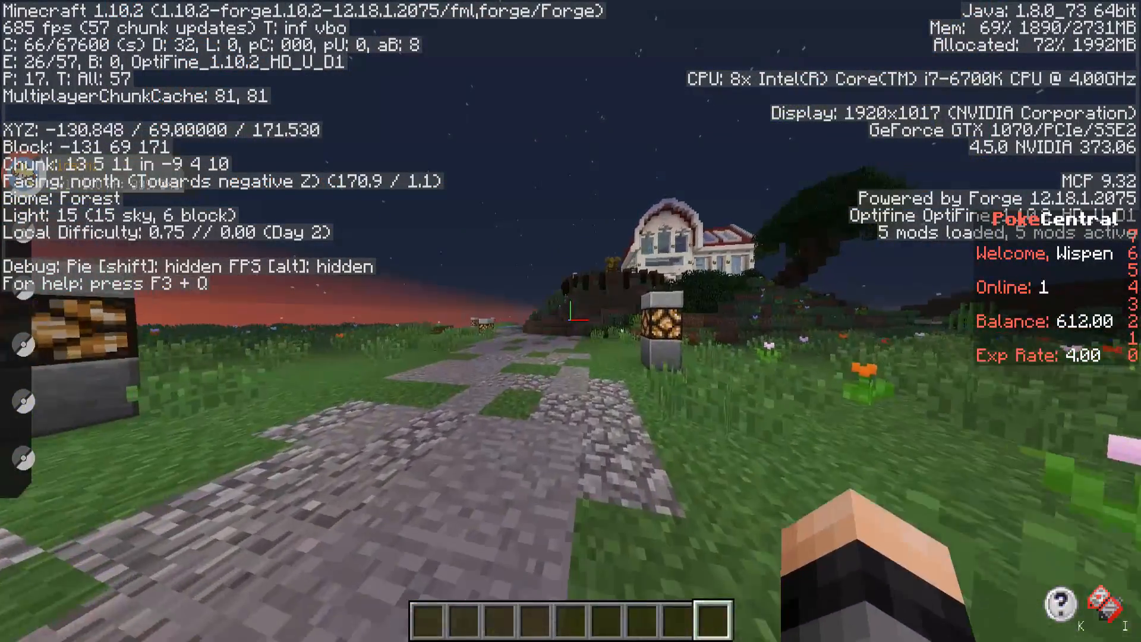
mouse_move(570, 321)
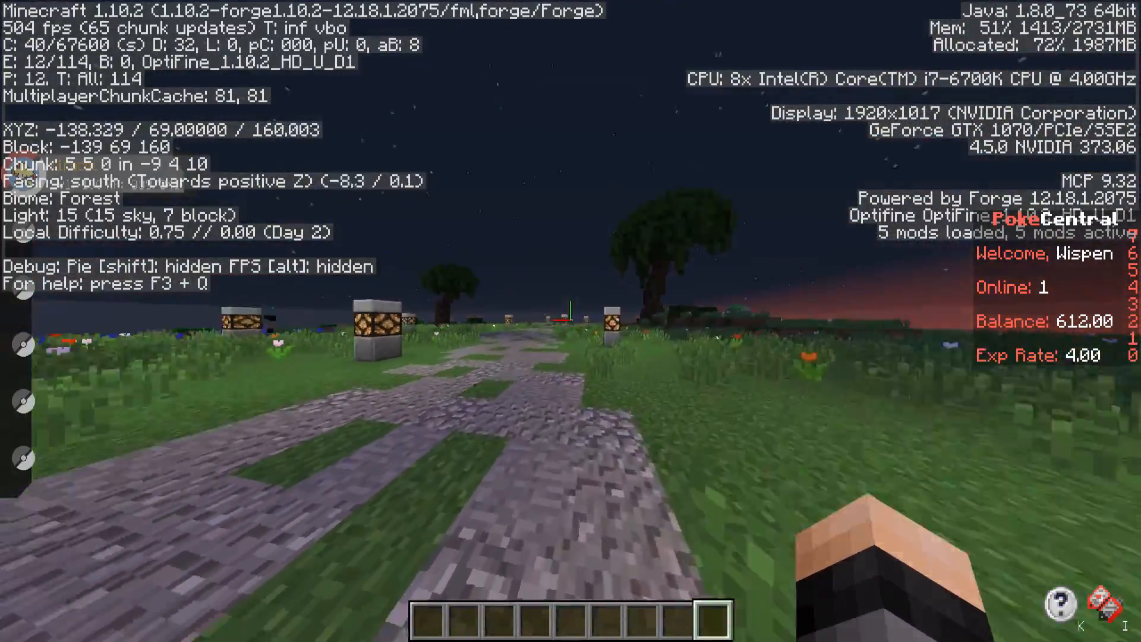
mouse_move(571, 321)
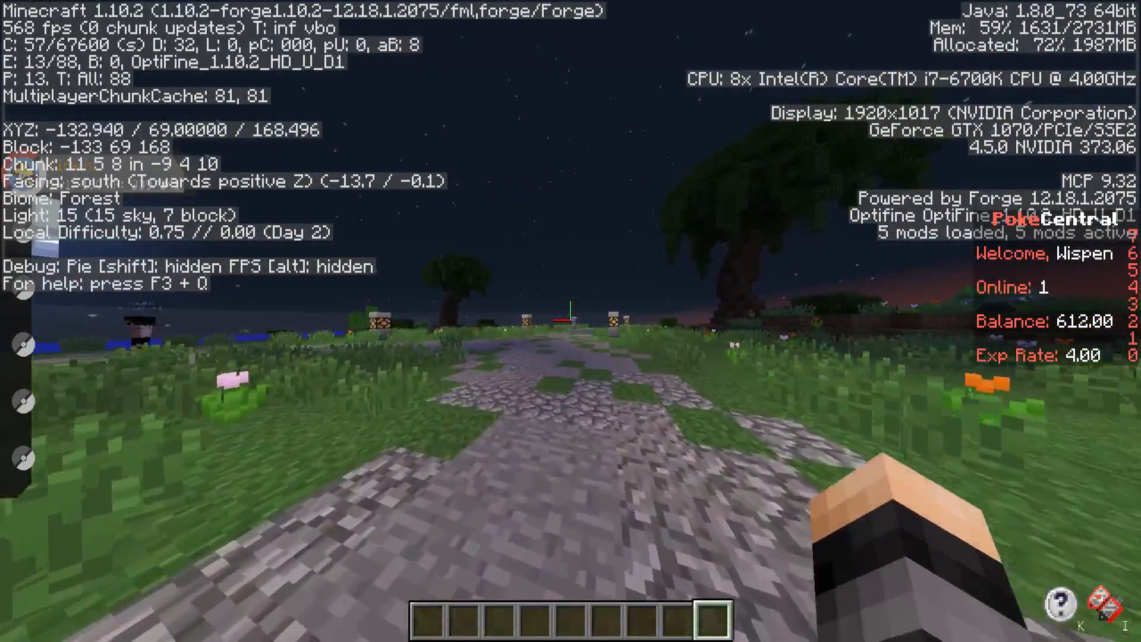
key("Escape")
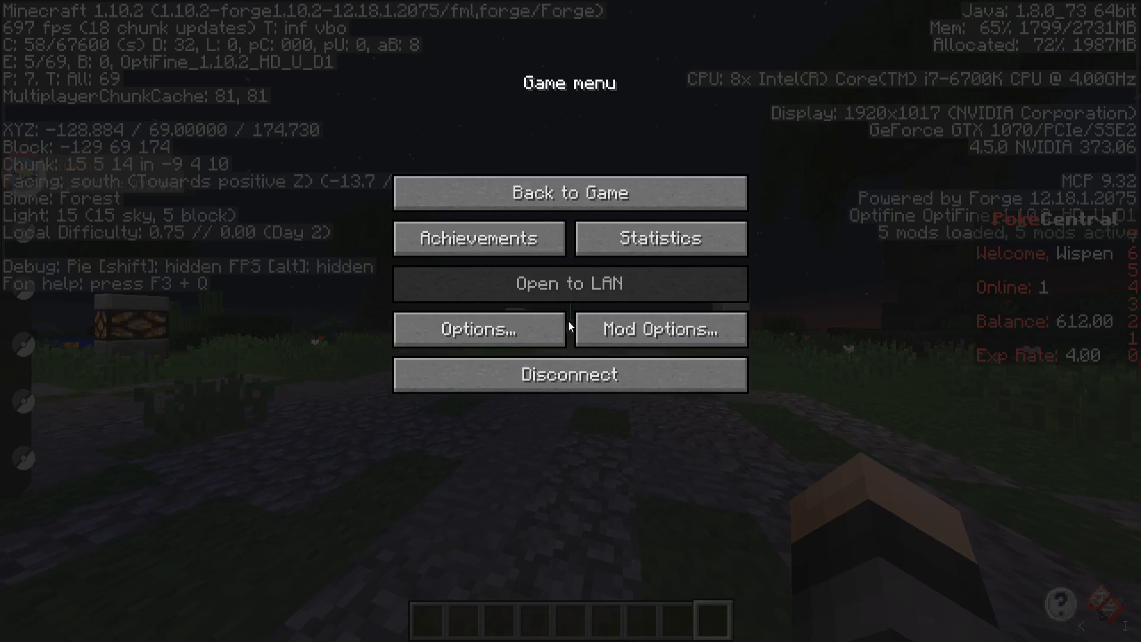
left_click(477, 329)
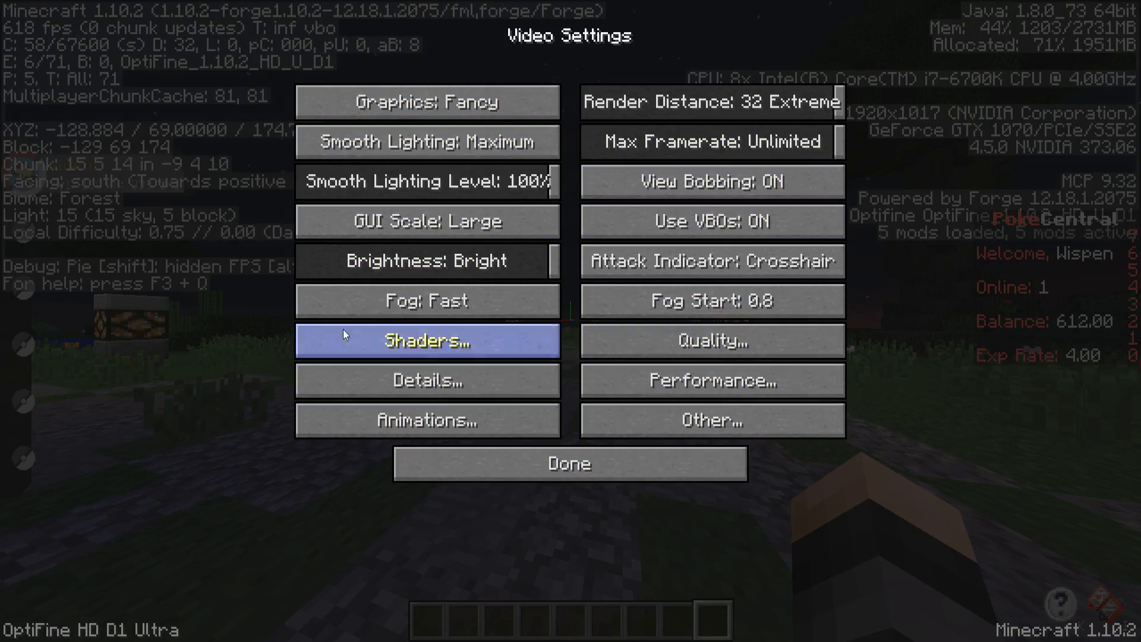
left_click(569, 464)
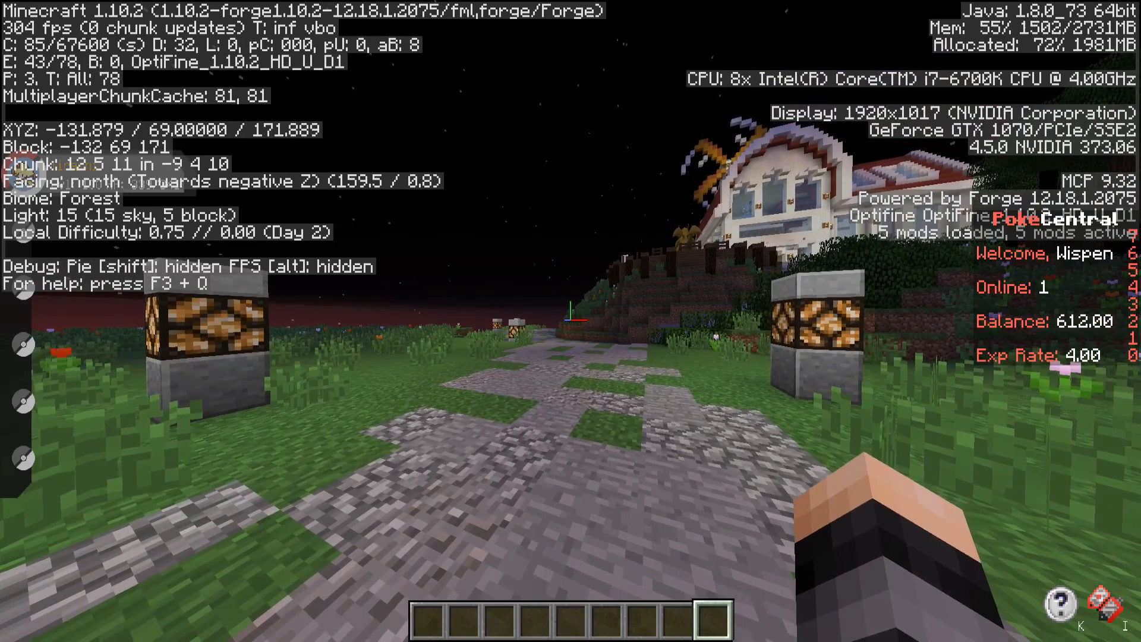
Step: Drop the render distance from 32 Extreme to 2 Tiny and resume play
key("Escape")
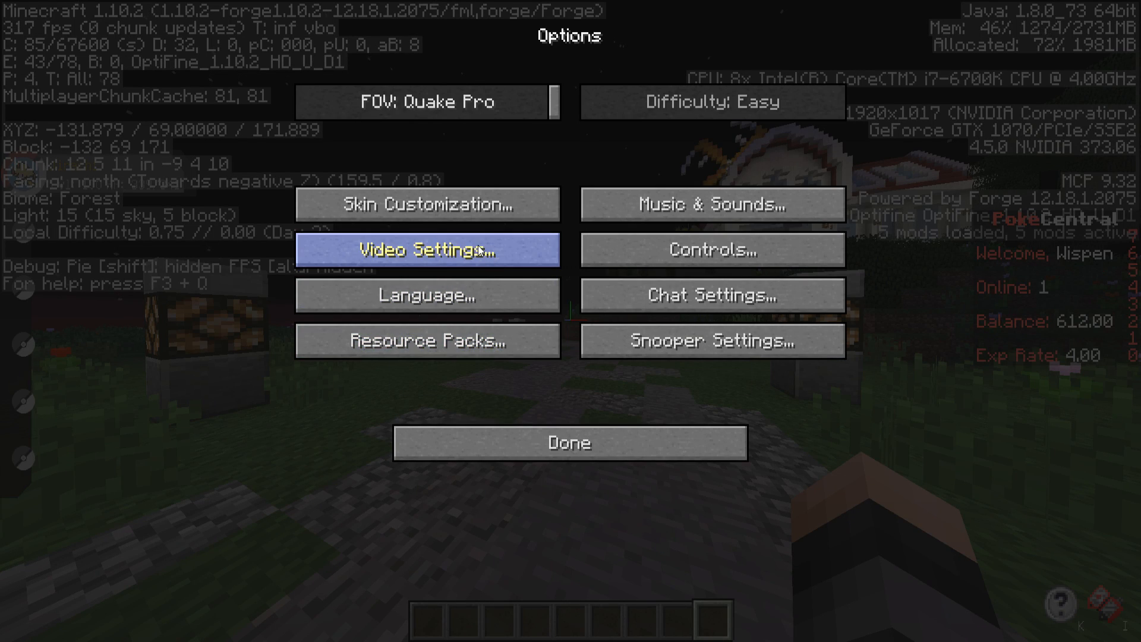
left_click(427, 250)
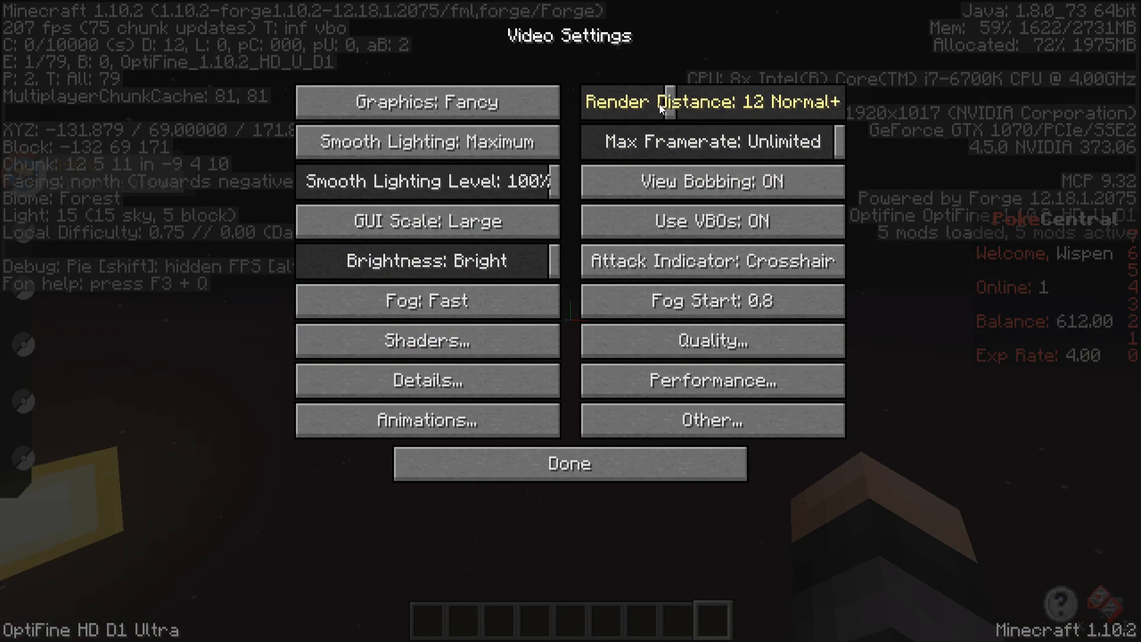
left_click(711, 101)
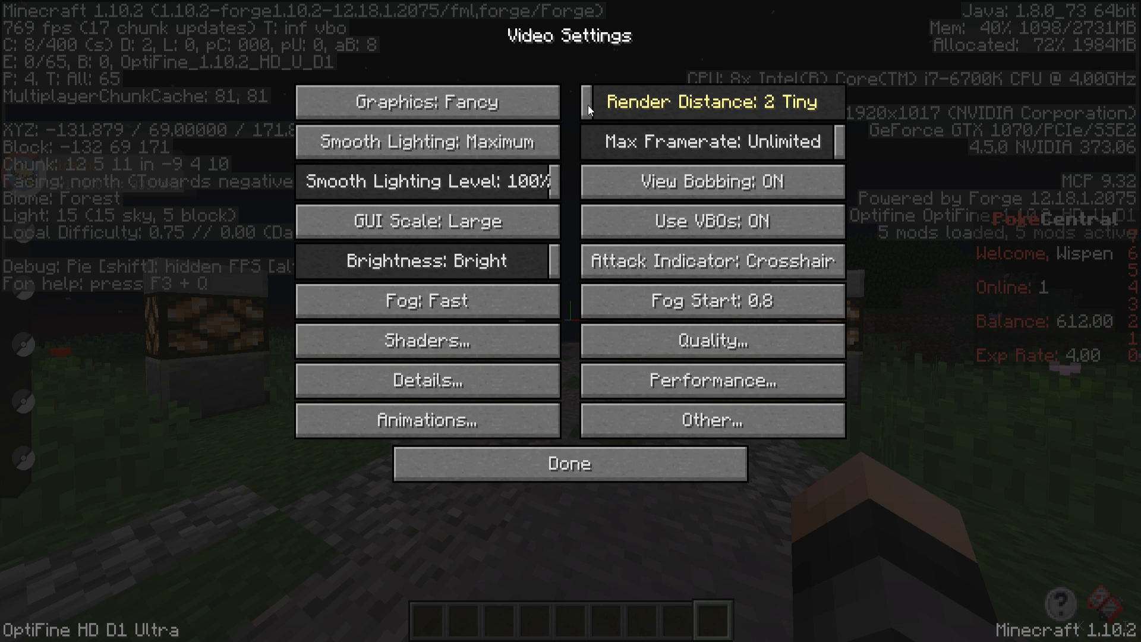
left_click(712, 101)
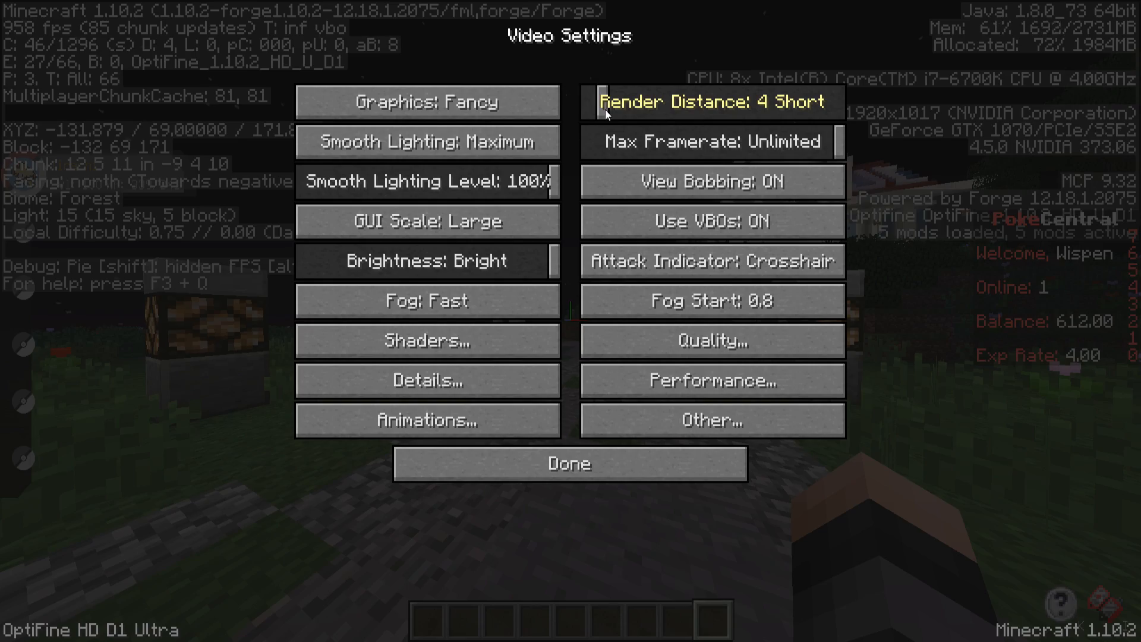
left_click(569, 463)
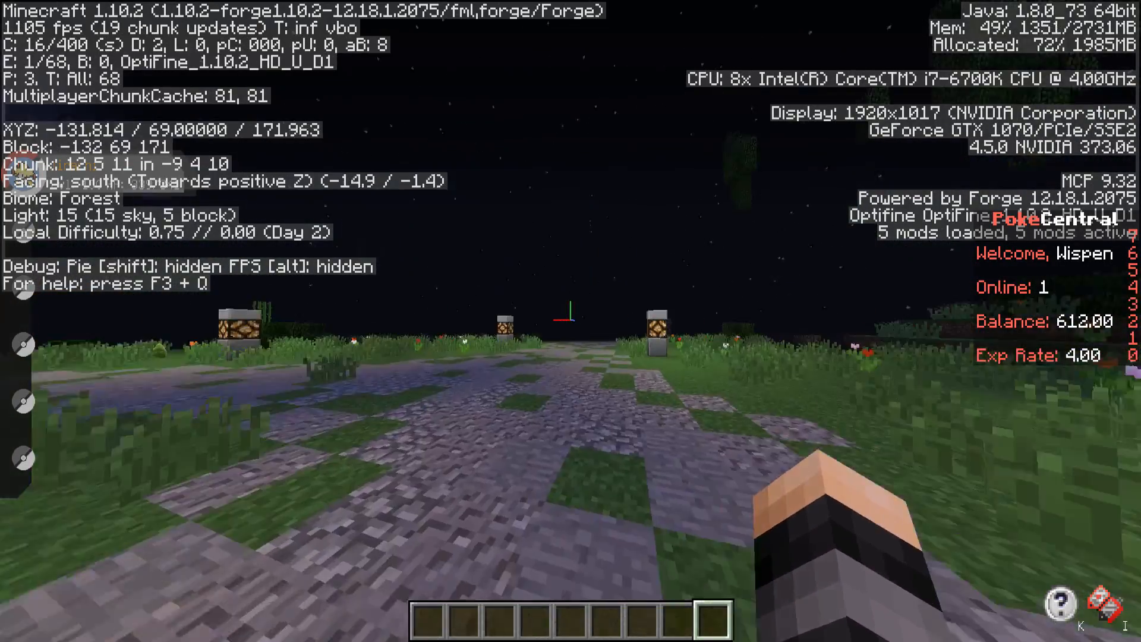
Step: Set Graphics to Fast and Smooth Lighting to OFF in Video Settings
key("Escape")
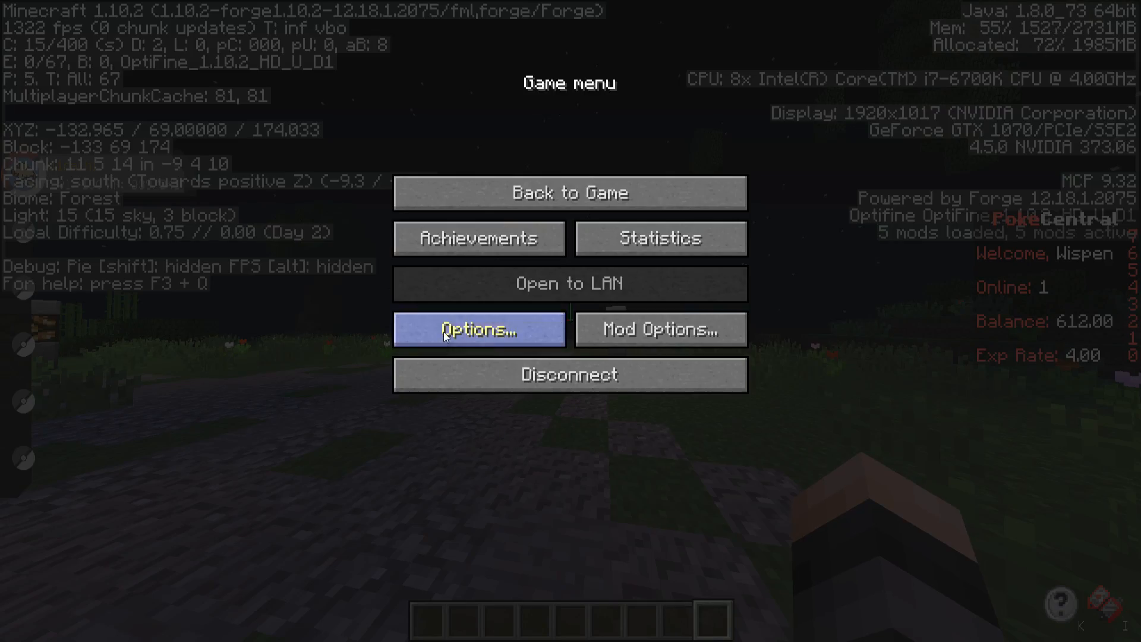
left_click(478, 328)
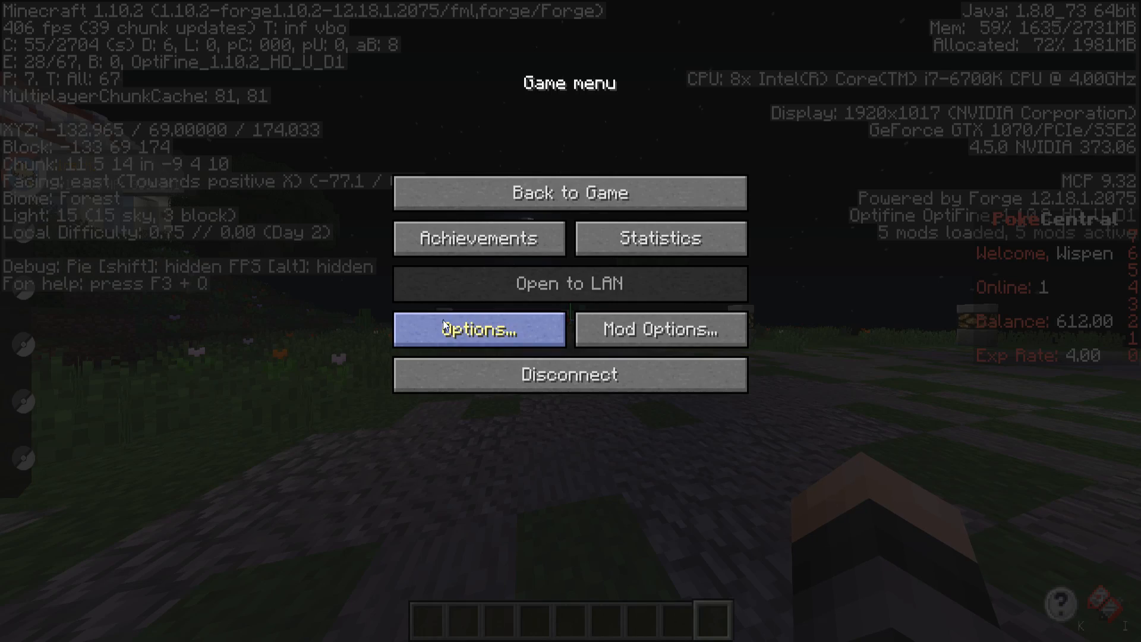
left_click(479, 329)
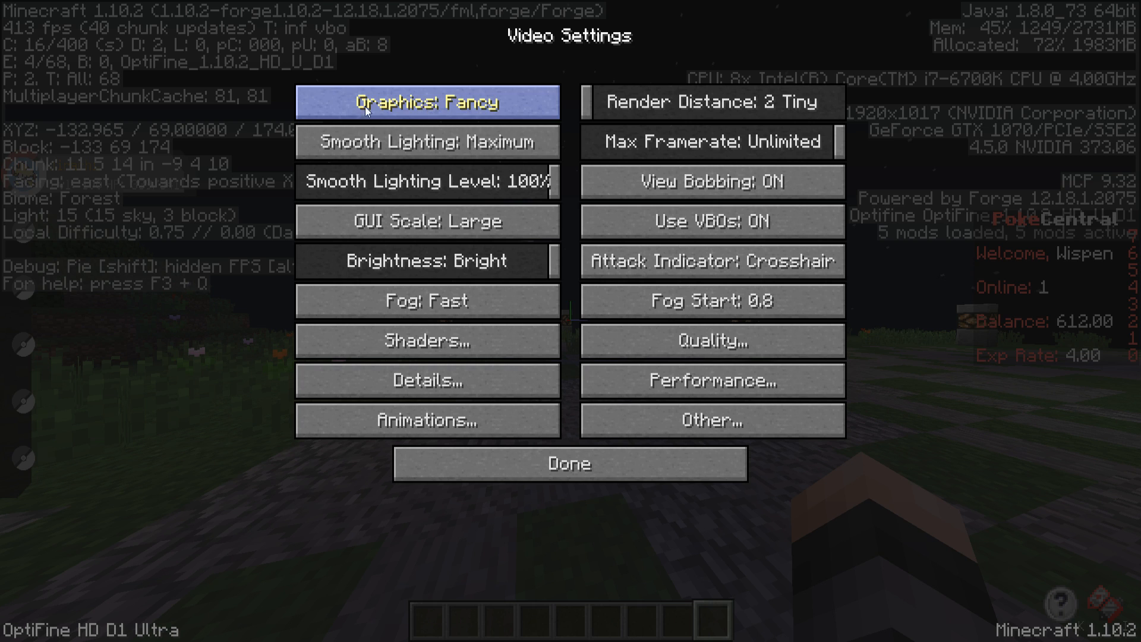
left_click(427, 102)
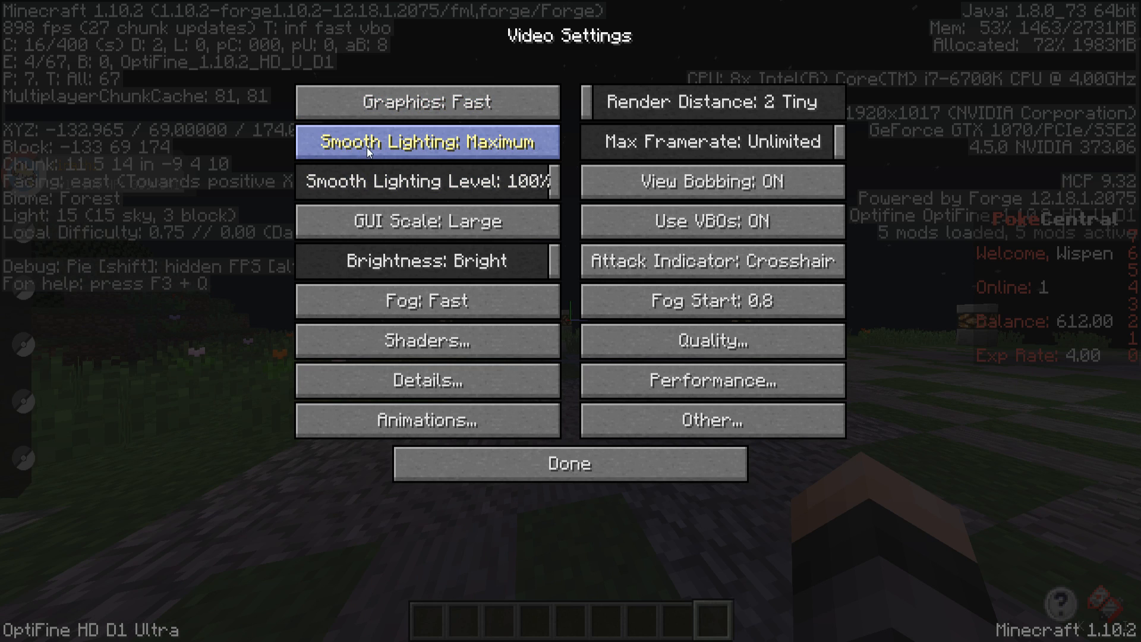
left_click(428, 141)
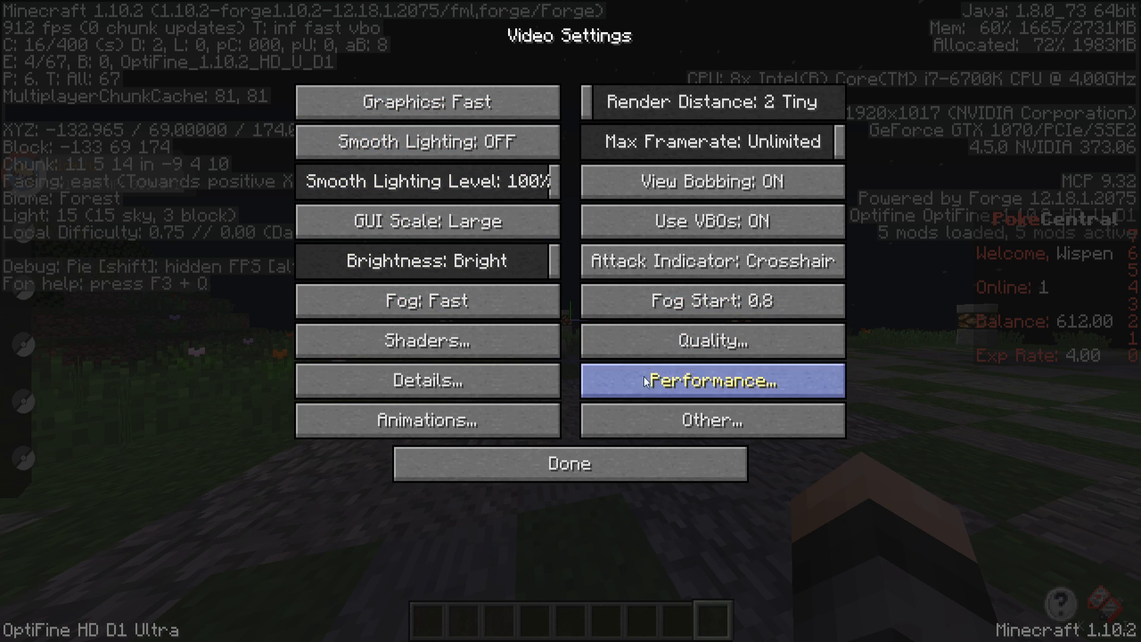
Step: Check Performance settings, return to the game, then open the Pixelmon Config categories
left_click(710, 381)
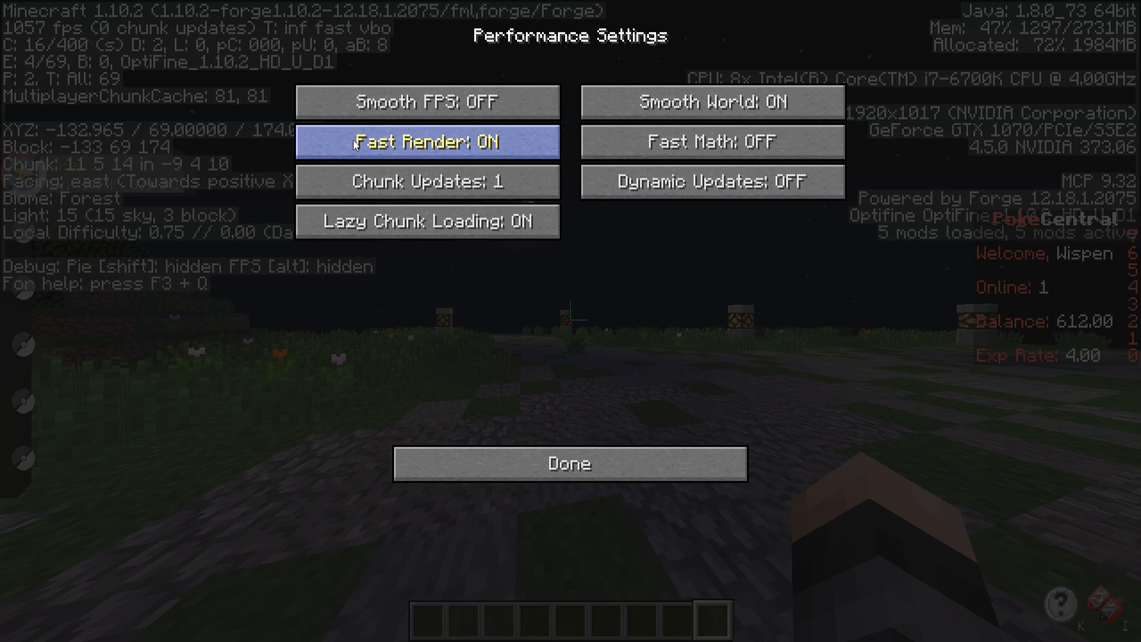
mouse_move(586, 447)
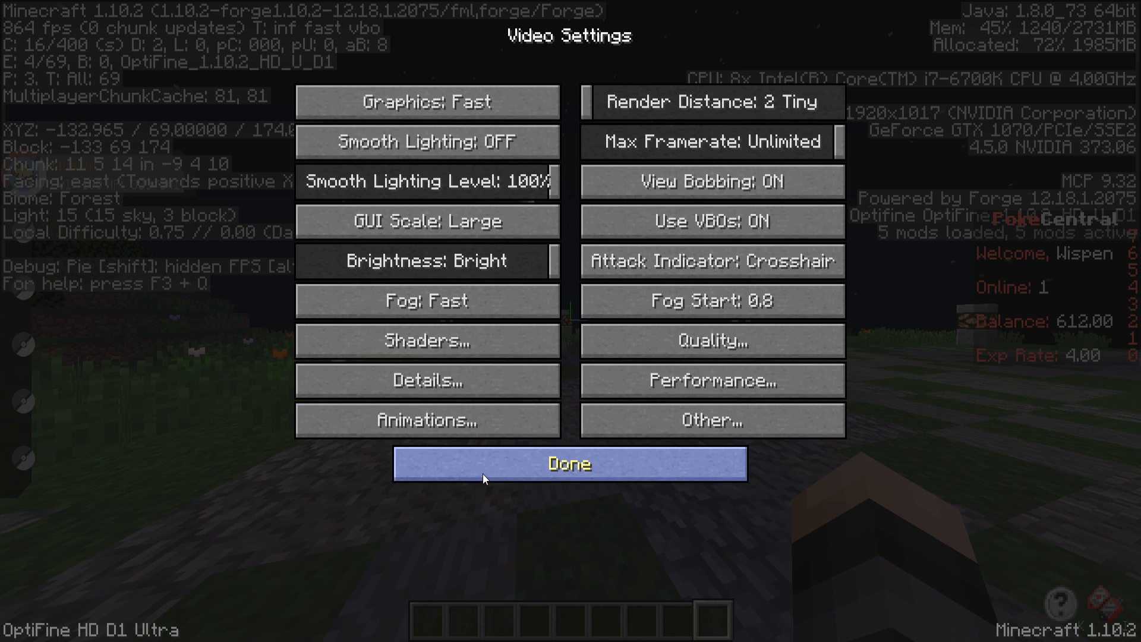
left_click(568, 463)
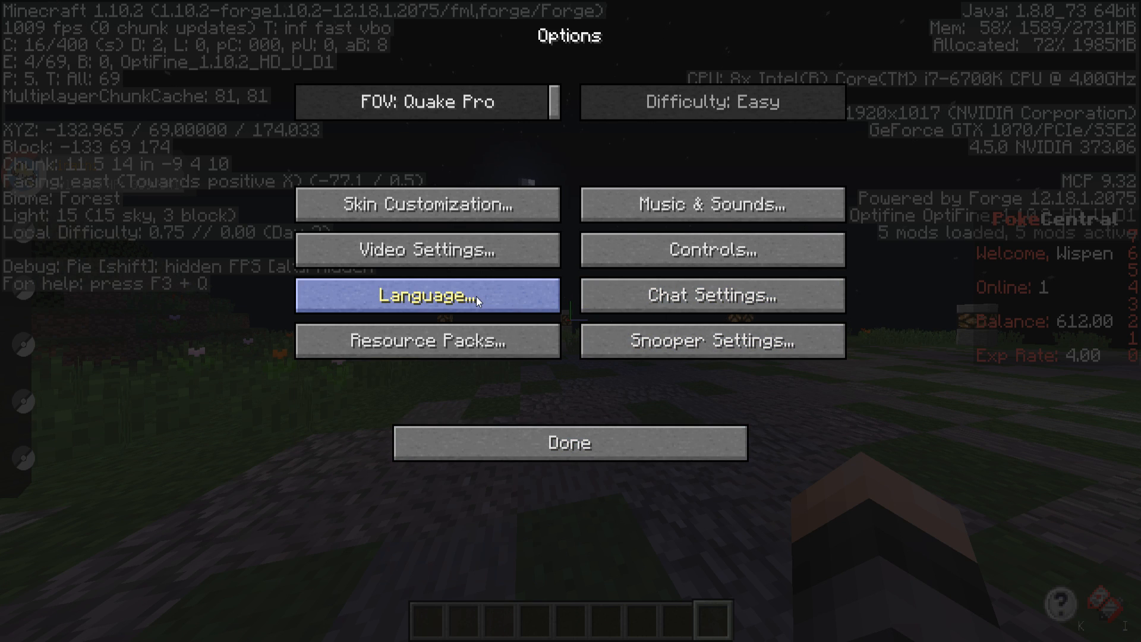
left_click(569, 441)
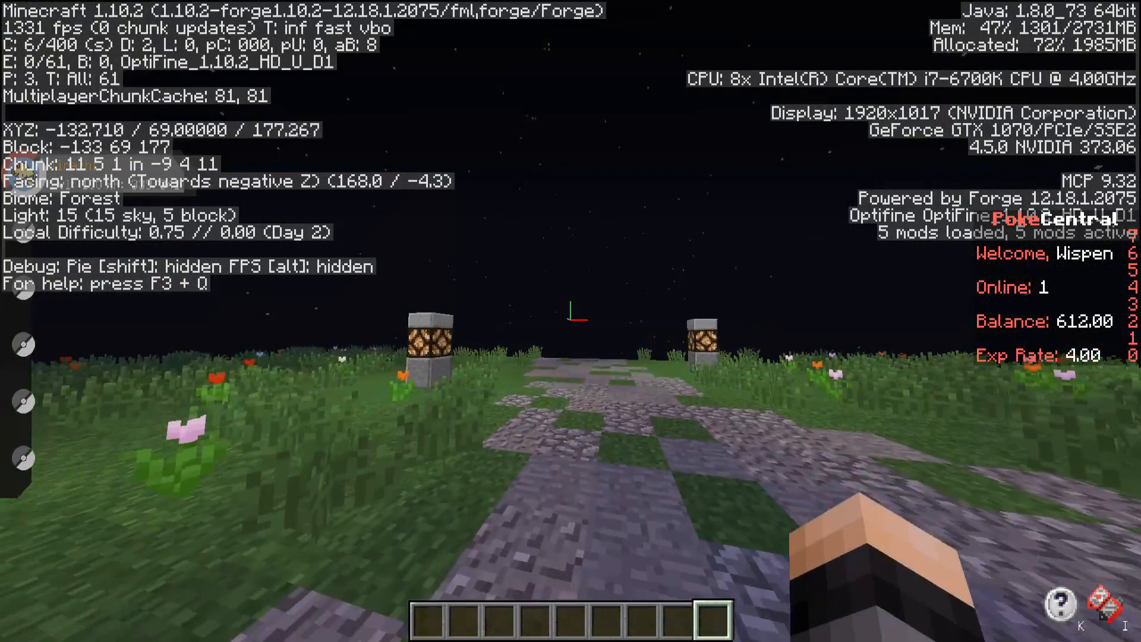
key("w")
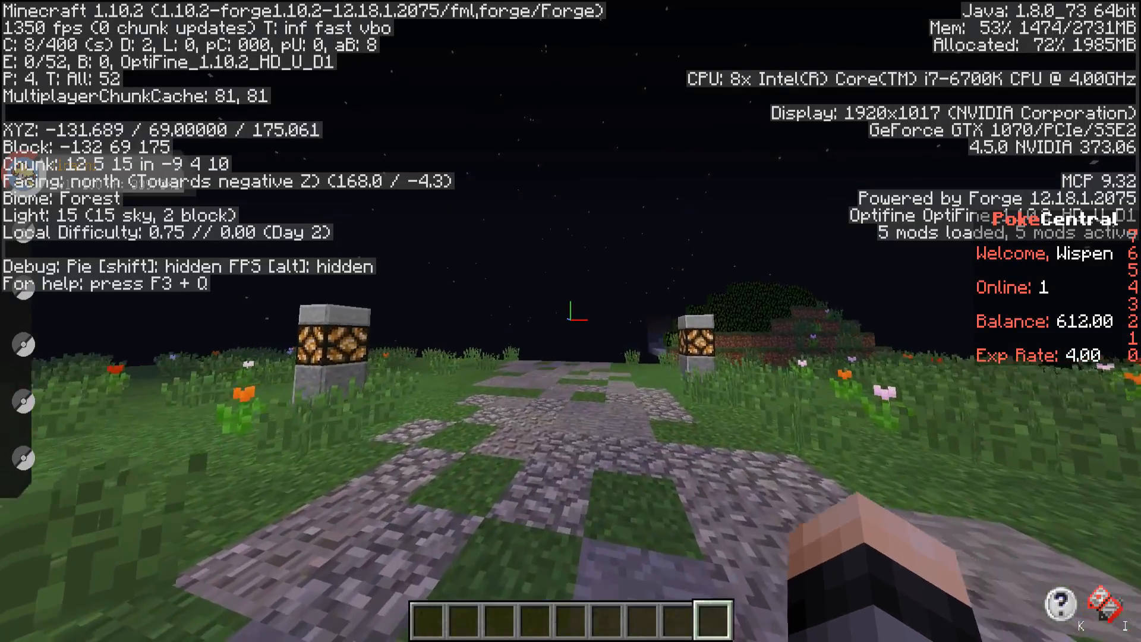
key("w")
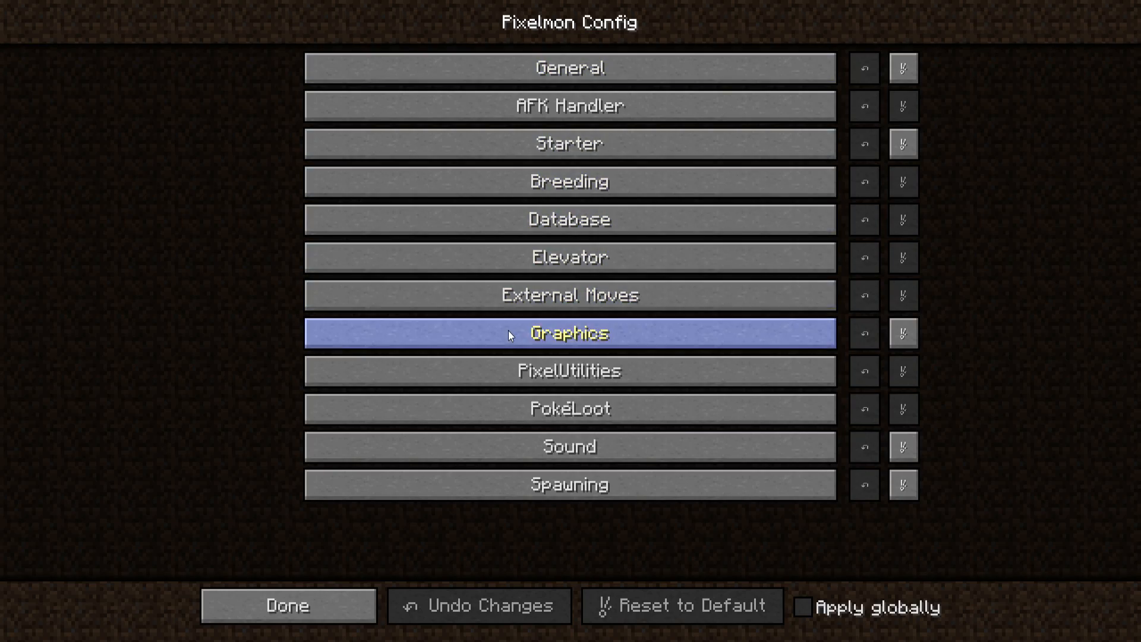
Step: In Pixelmon Graphics config, set Poké Ball and Pokémon smooth shading to false and save
left_click(569, 333)
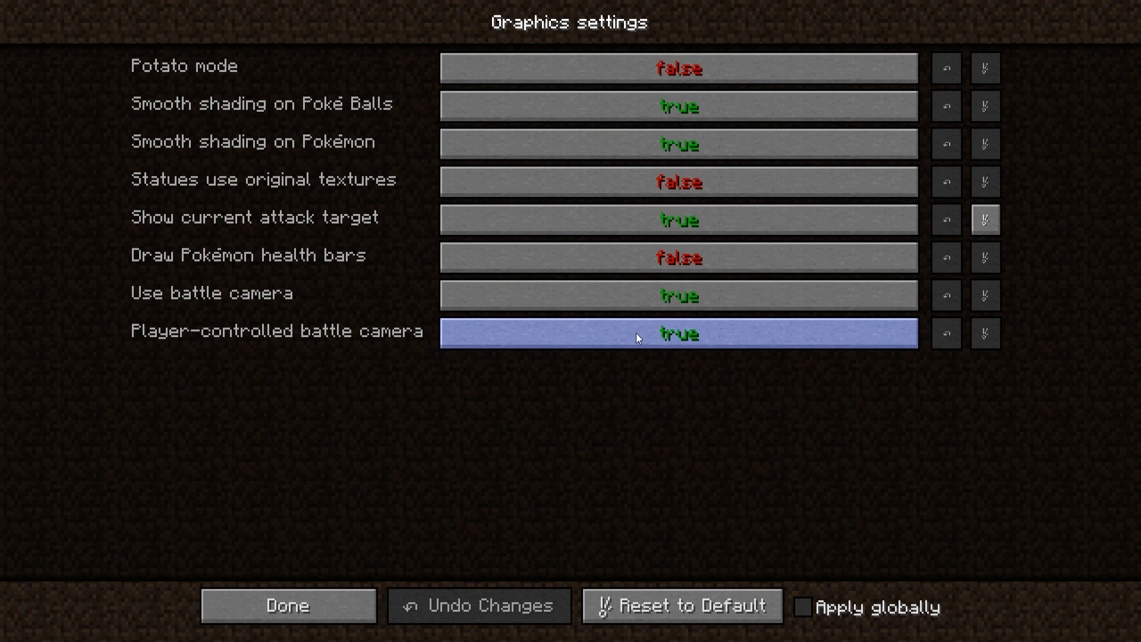
mouse_move(192, 107)
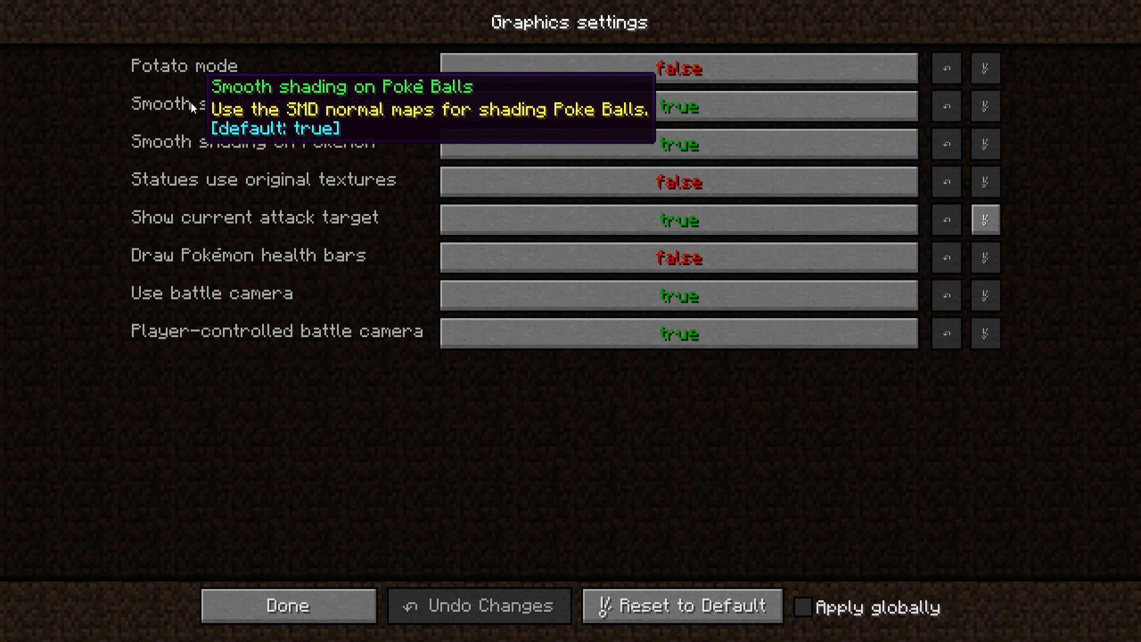
left_click(678, 107)
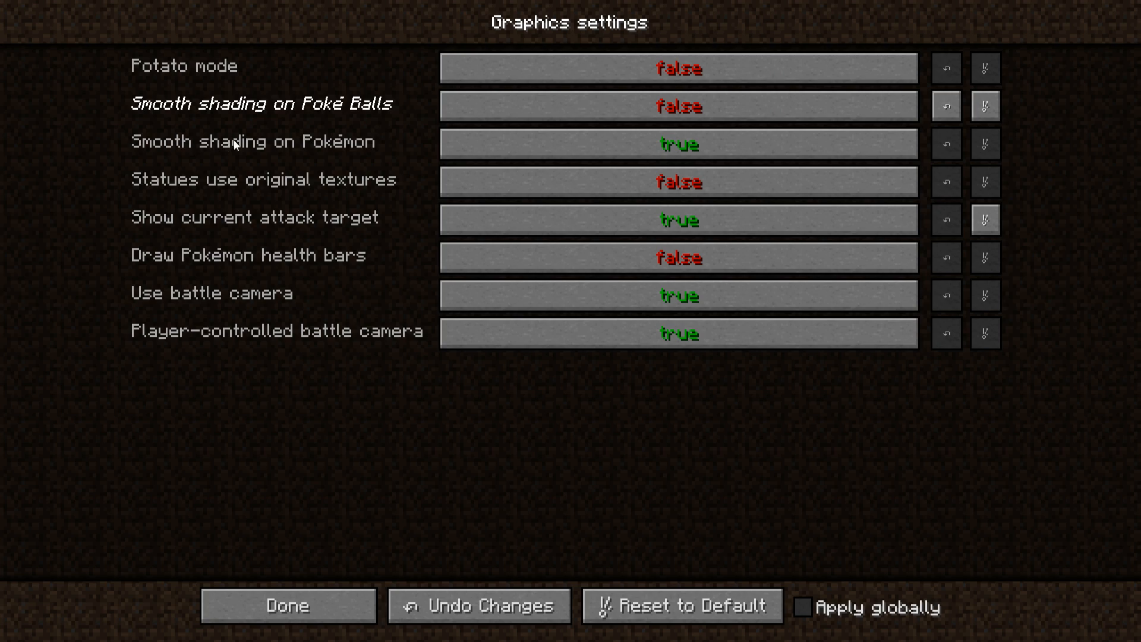
left_click(678, 144)
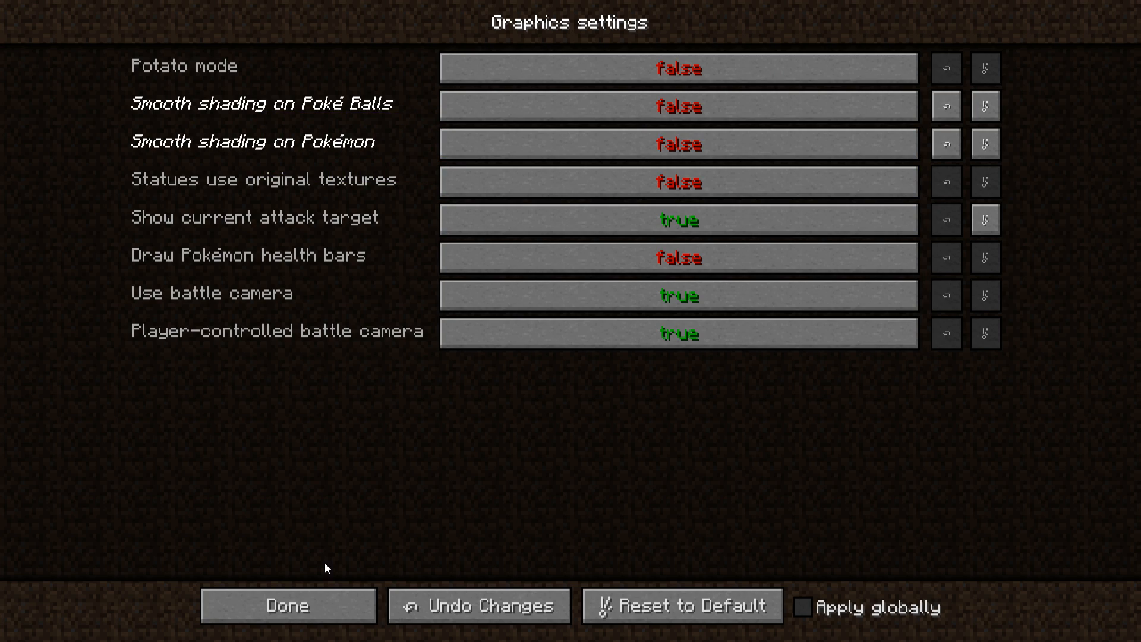
left_click(286, 605)
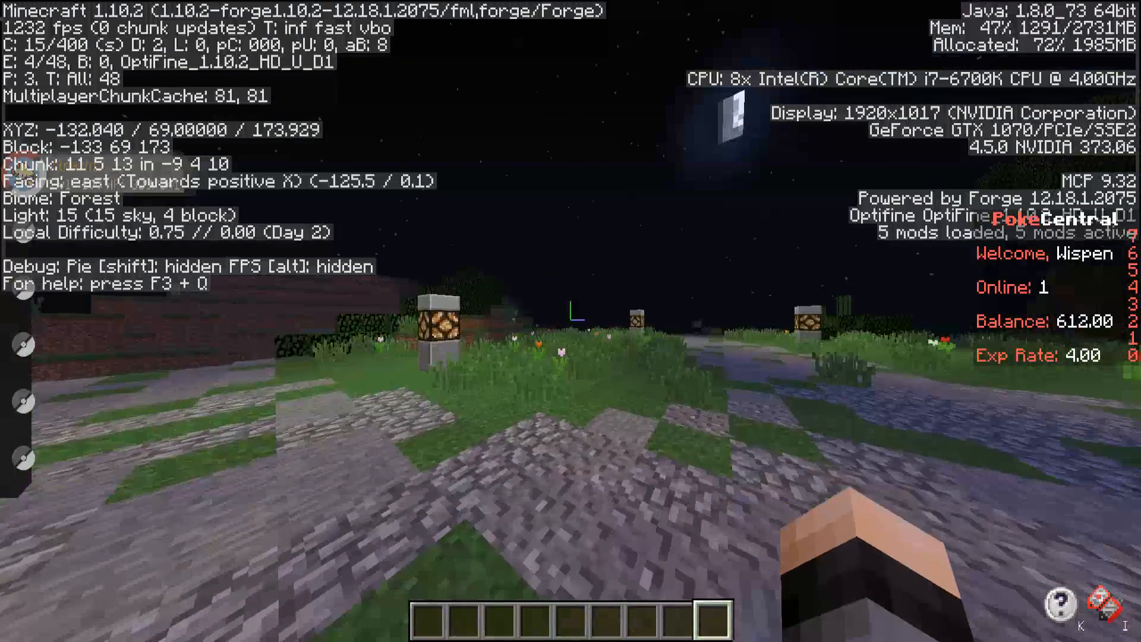
mouse_move(571, 321)
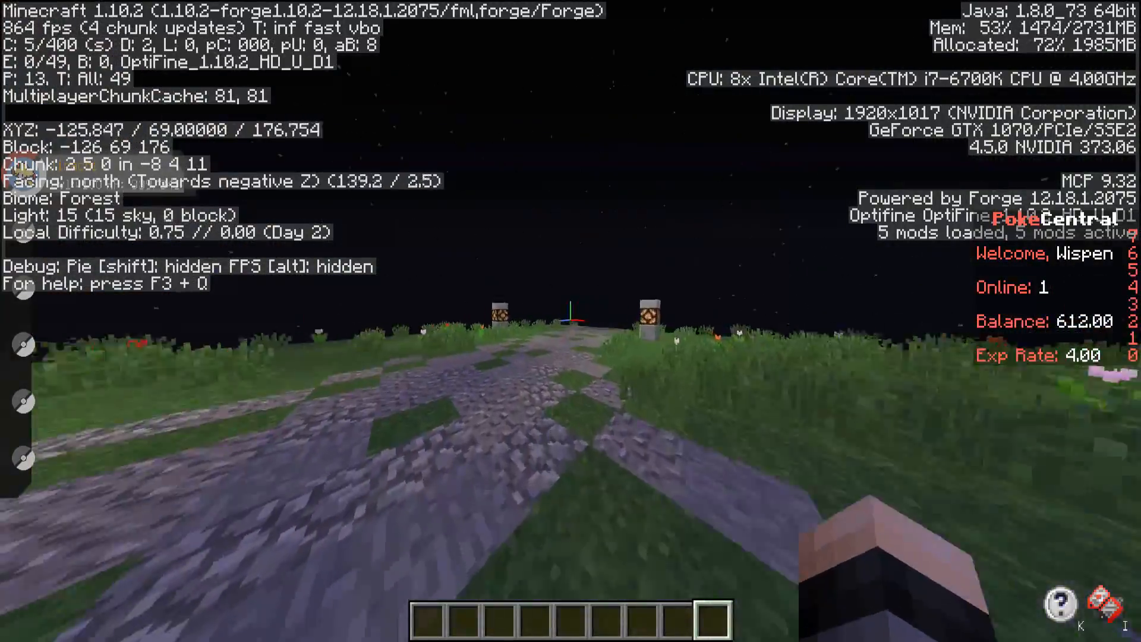
mouse_move(570, 306)
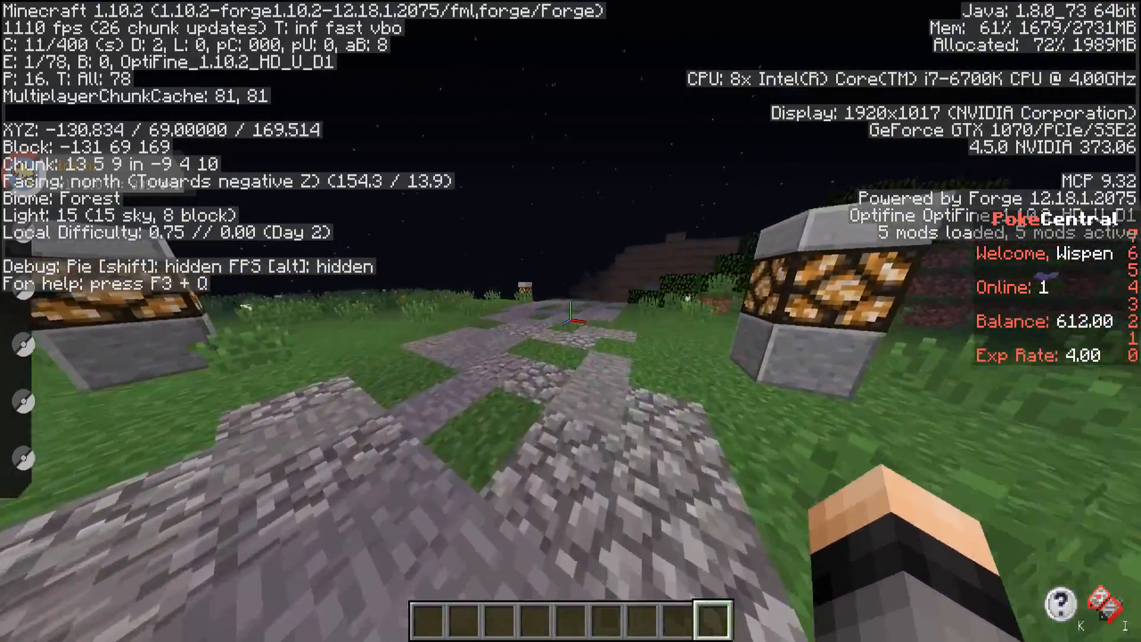
key("w")
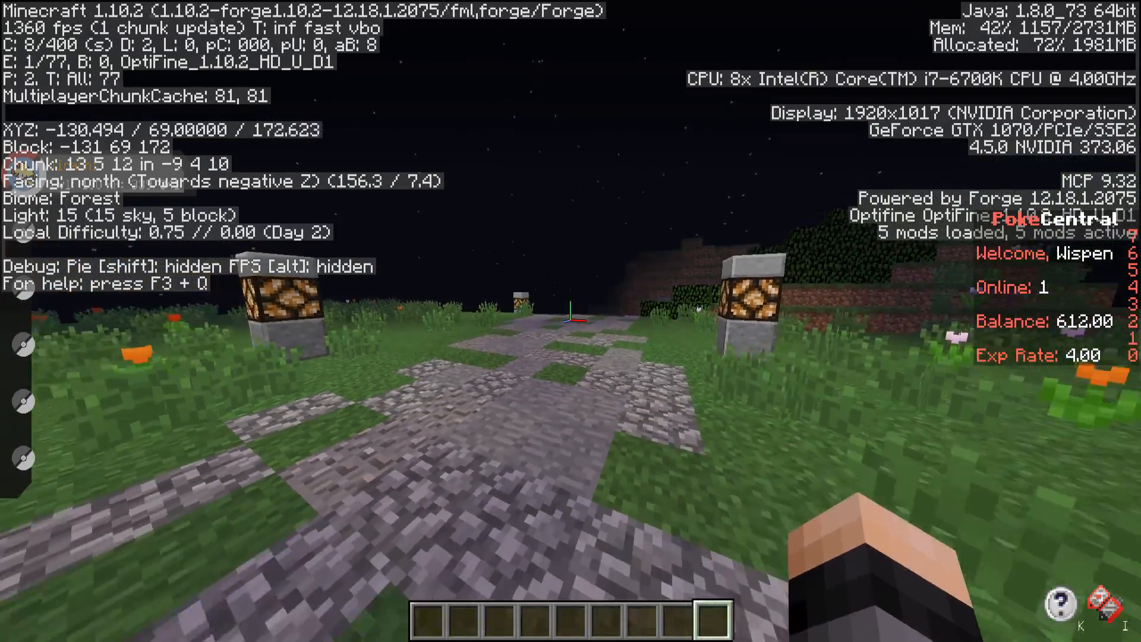